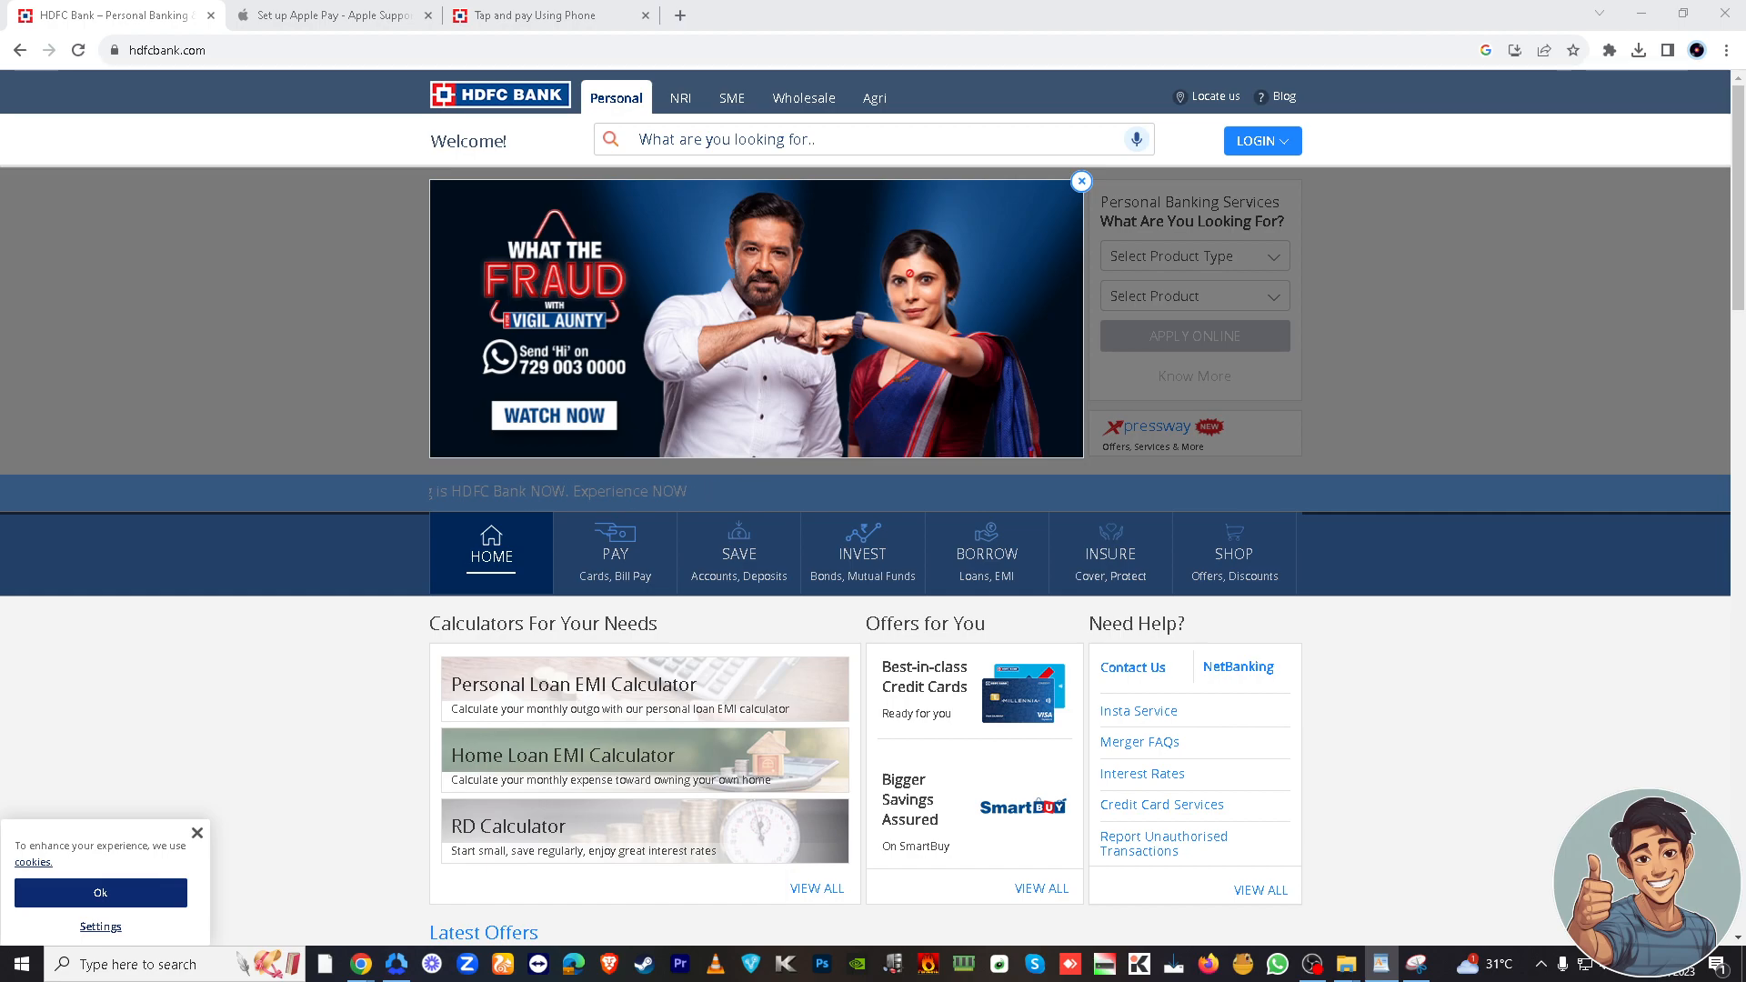
# Bring up HDFC Bank's PAY menu with money transfer, cards, bill payment and recharge options
pyautogui.write('What ar')
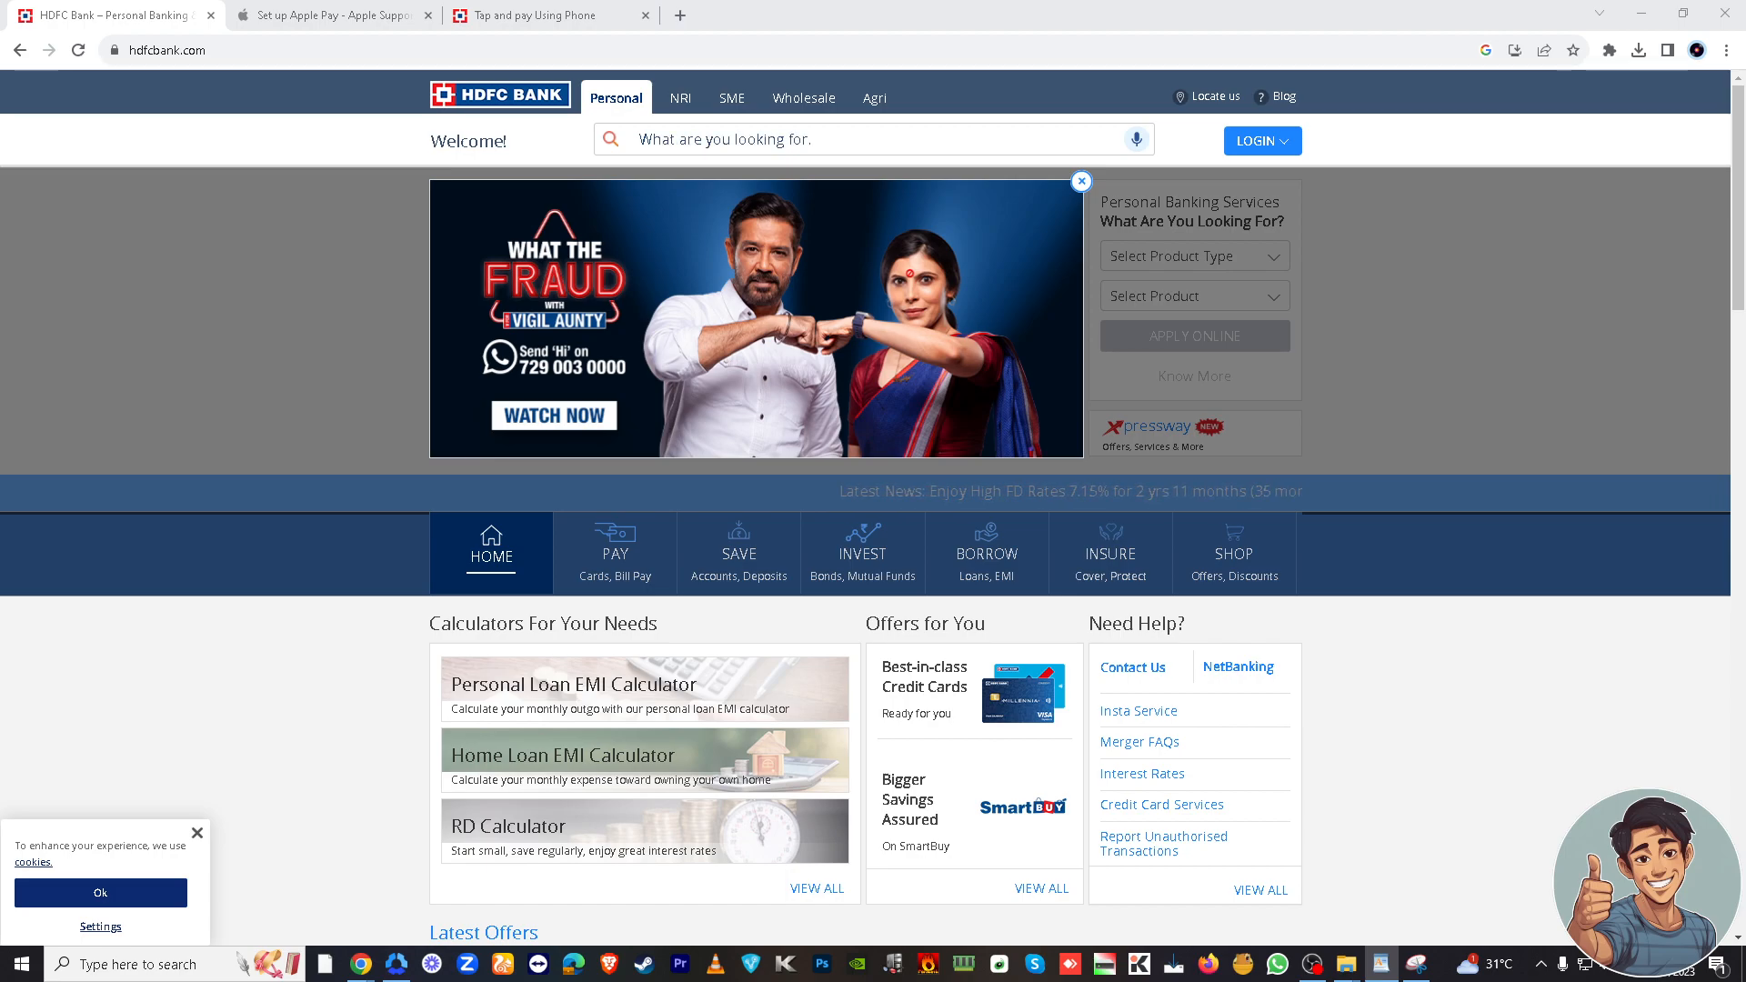
pyautogui.write('Wh')
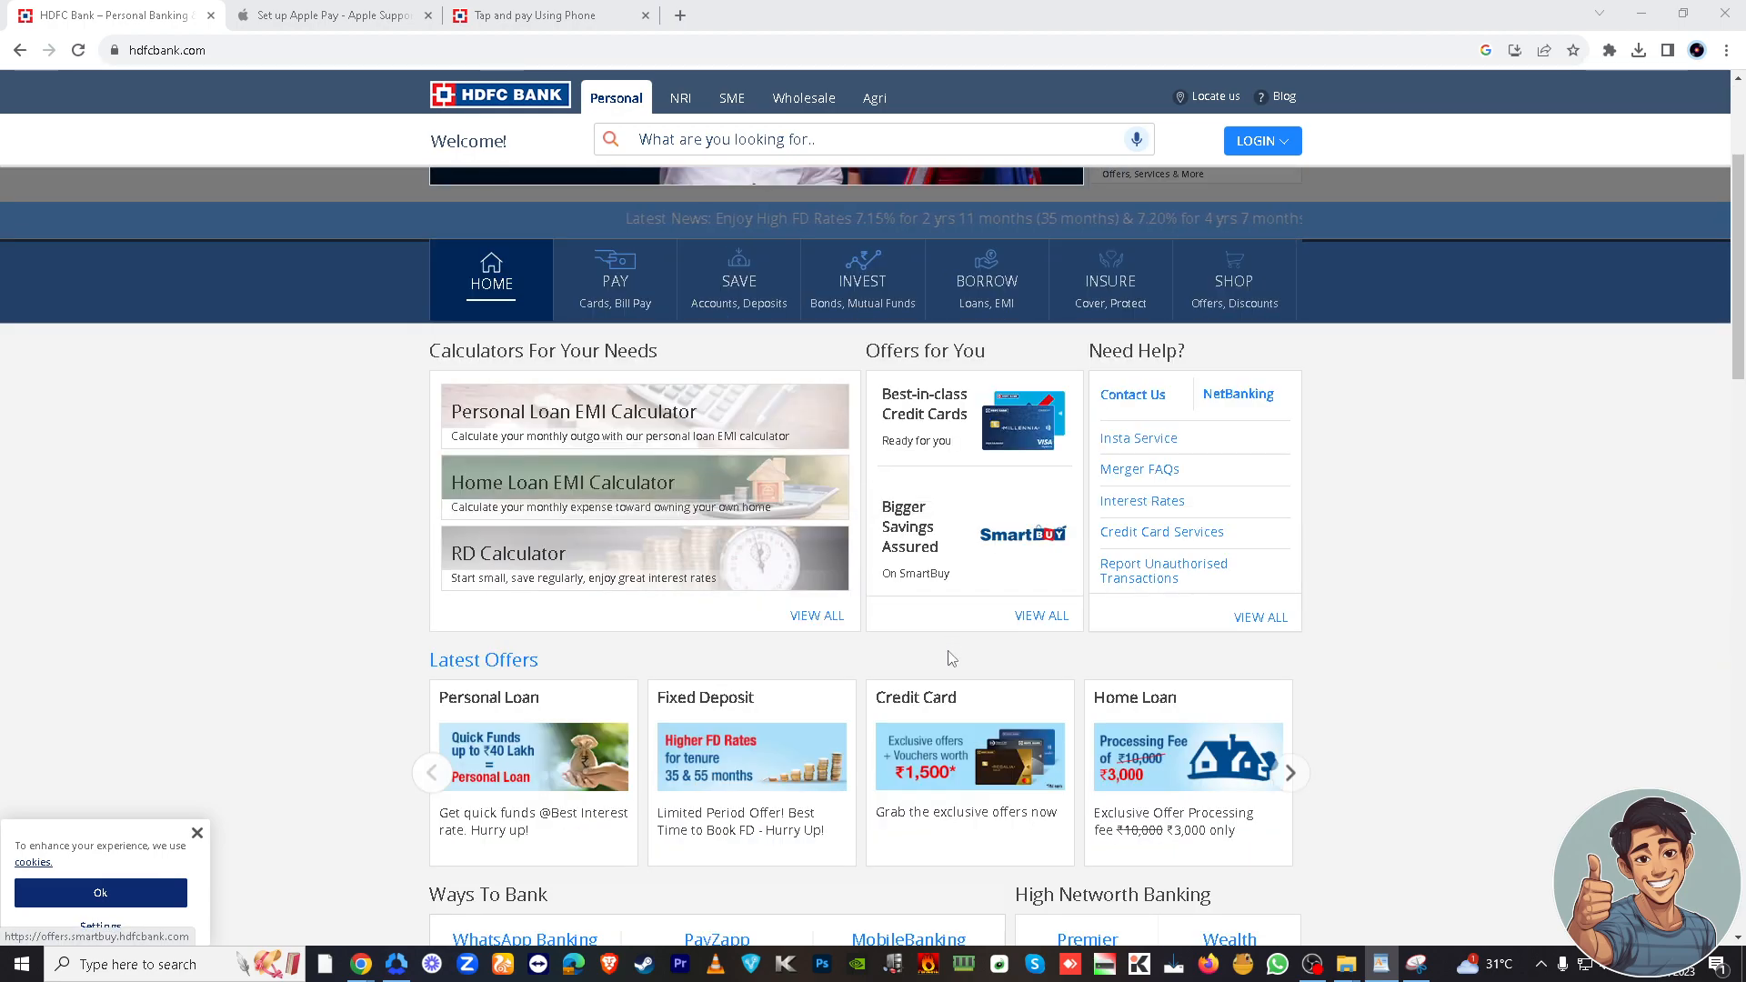
pyautogui.click(739, 553)
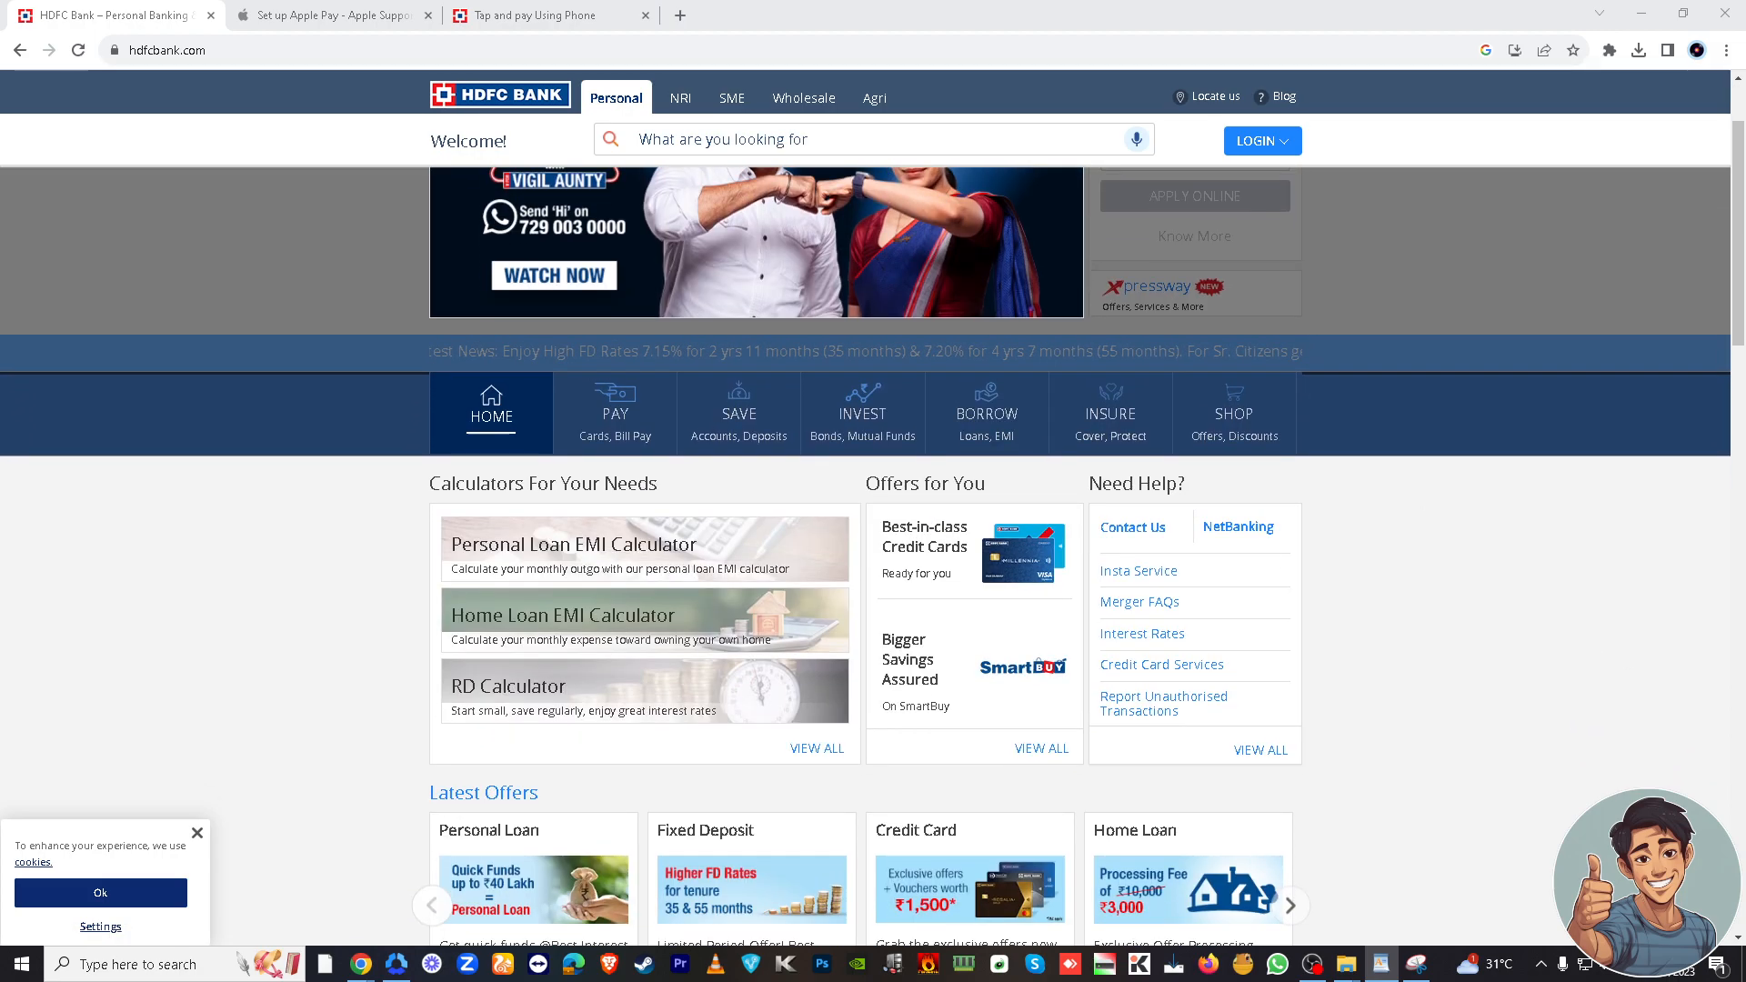
pyautogui.moveTo(615, 315)
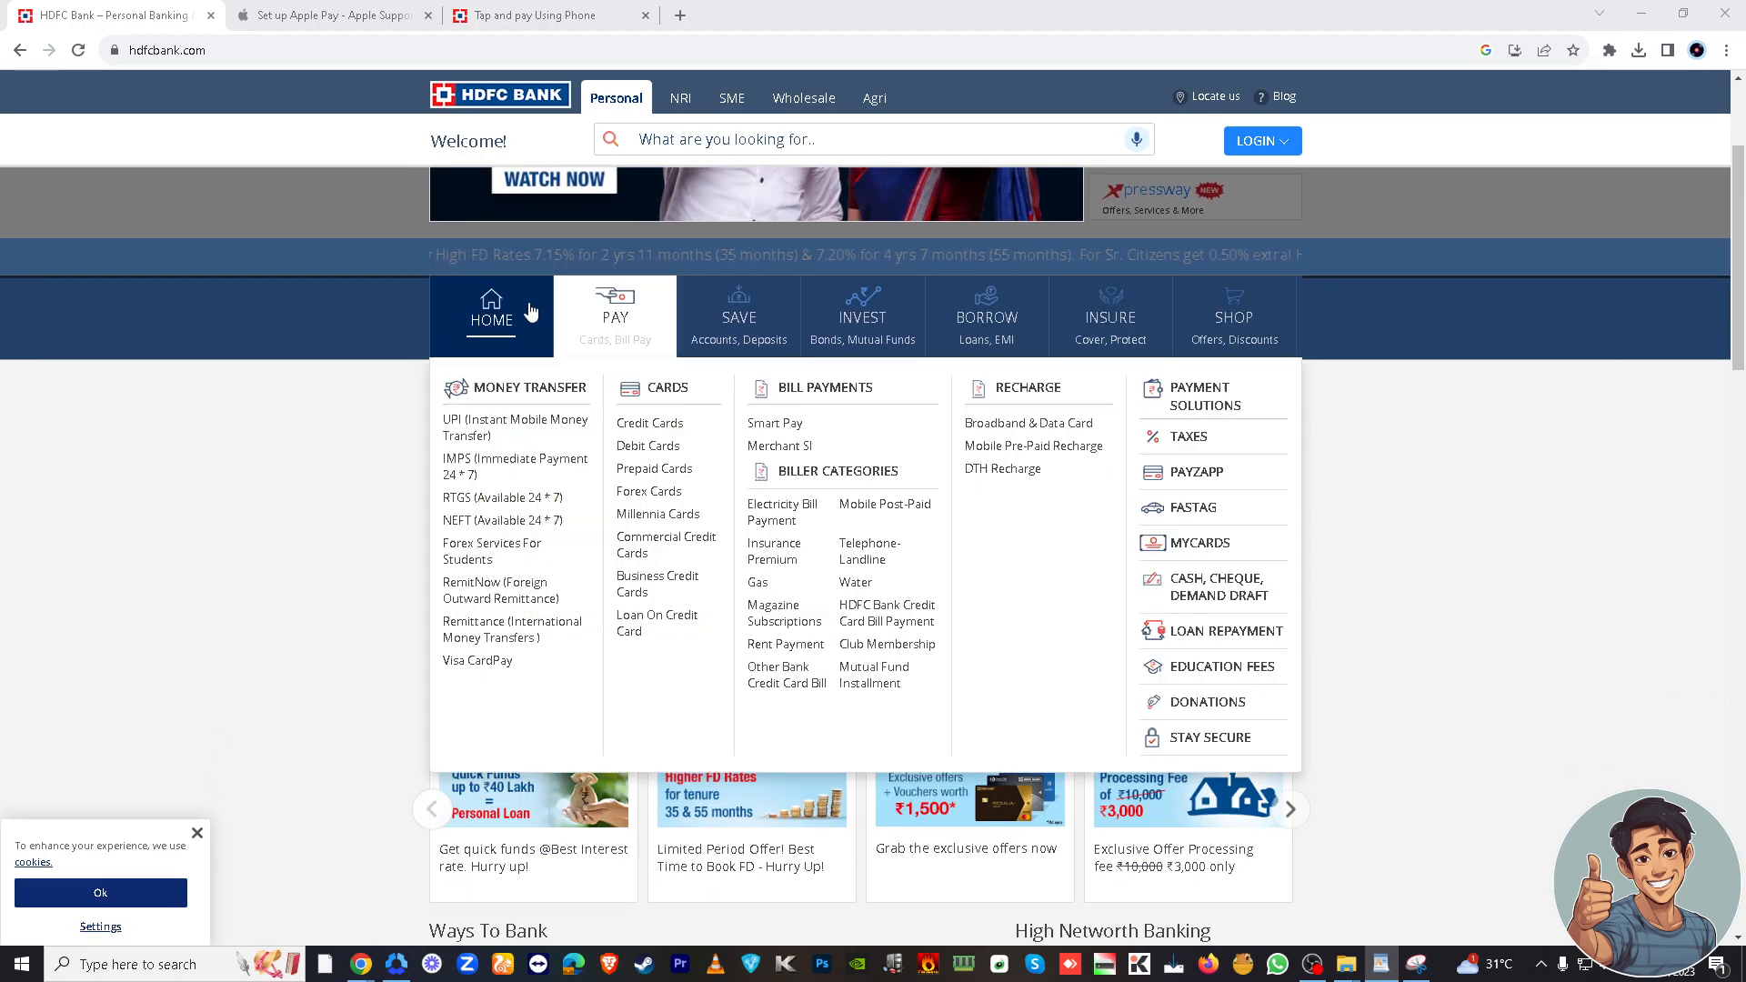
pyautogui.click(331, 15)
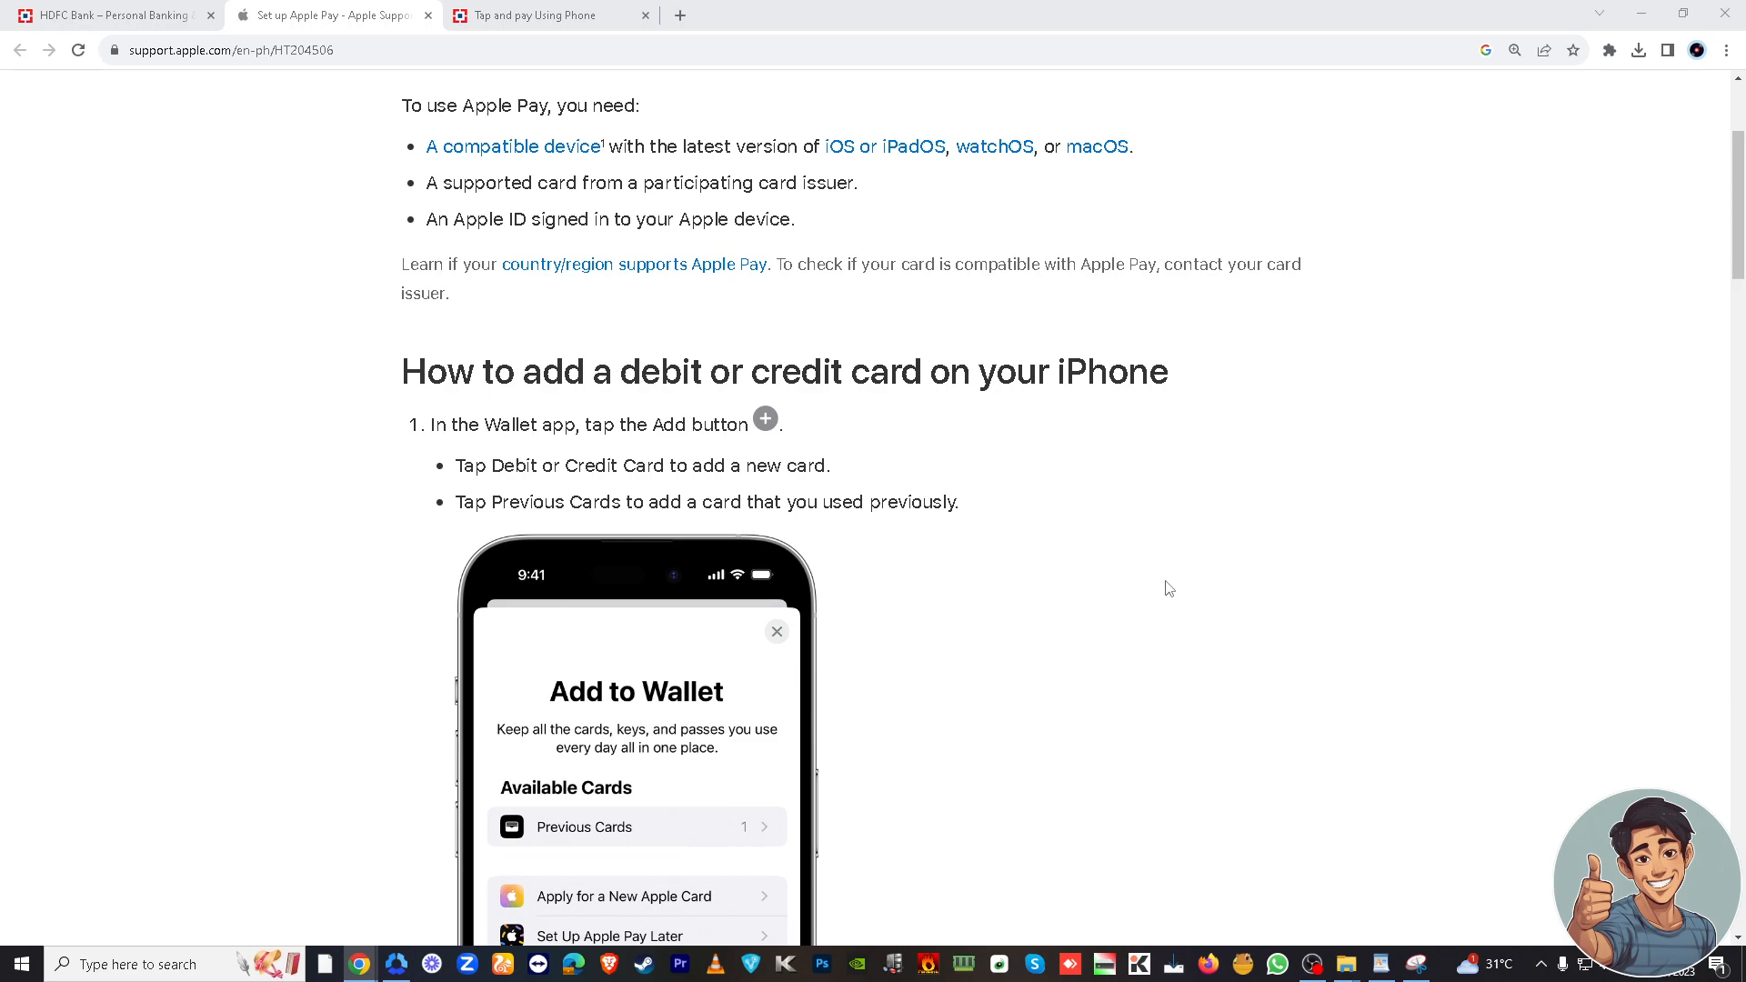
# Scroll to 'How to add a debit or credit card on your iPhone' and its Add to Wallet screen
pyautogui.scroll(-3)
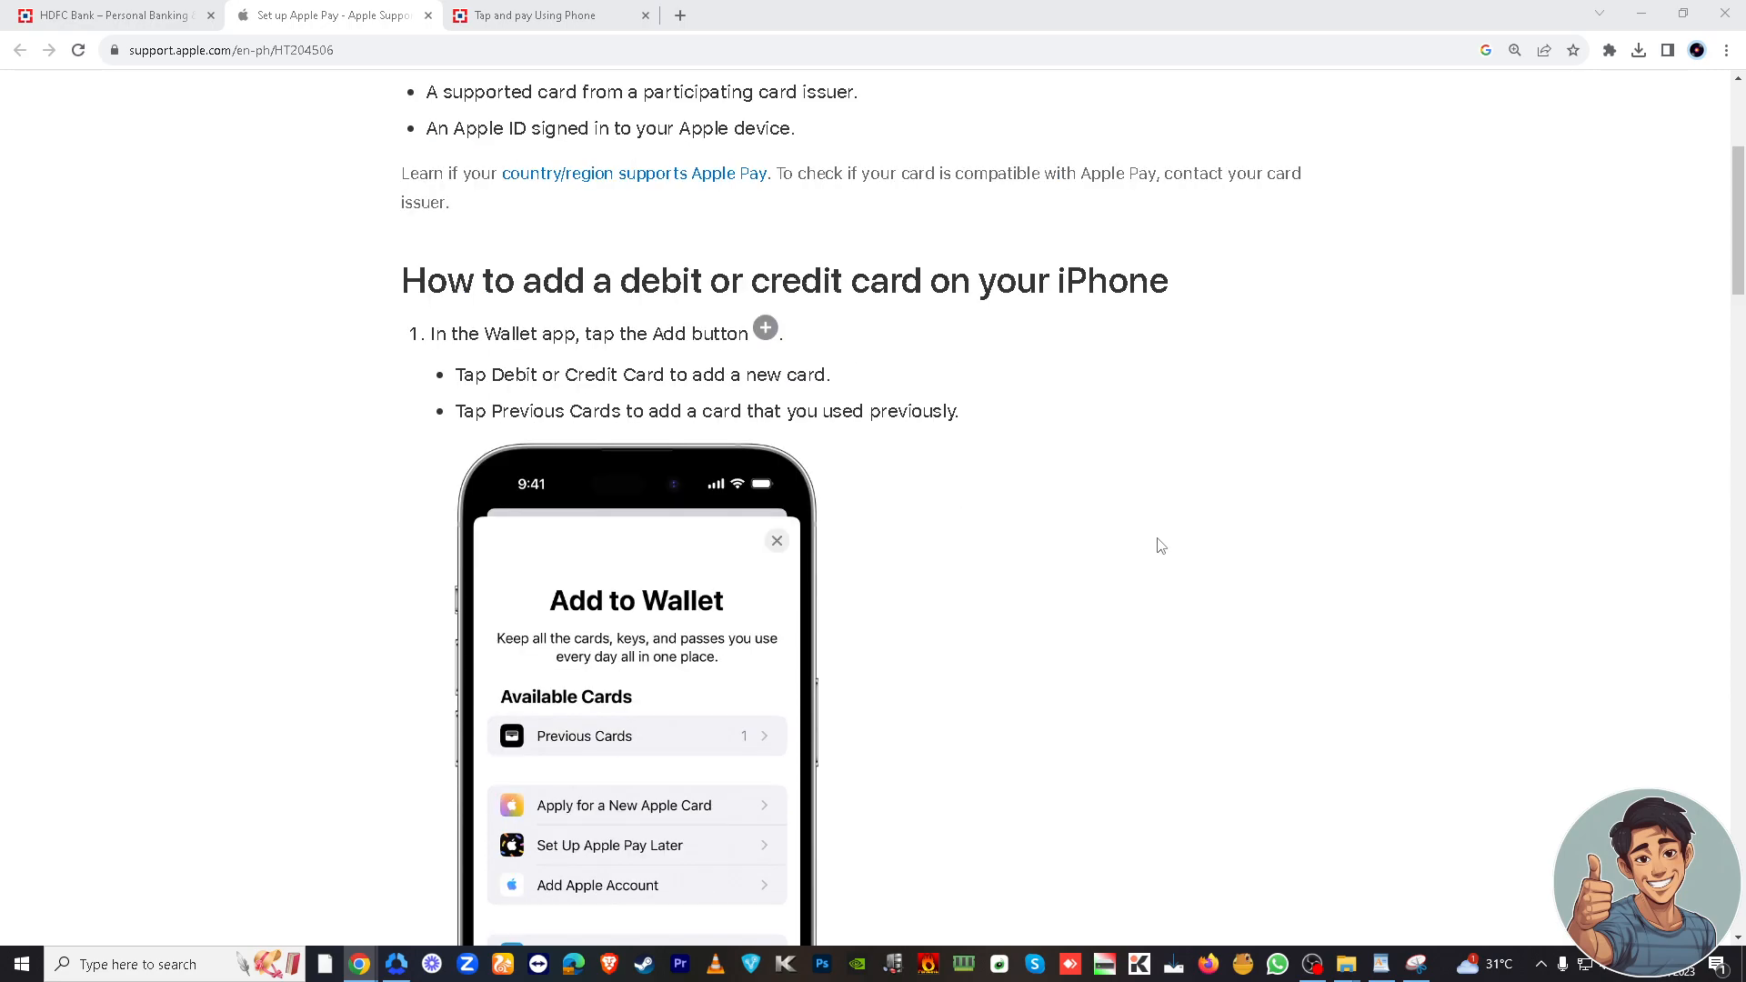
pyautogui.scroll(-3)
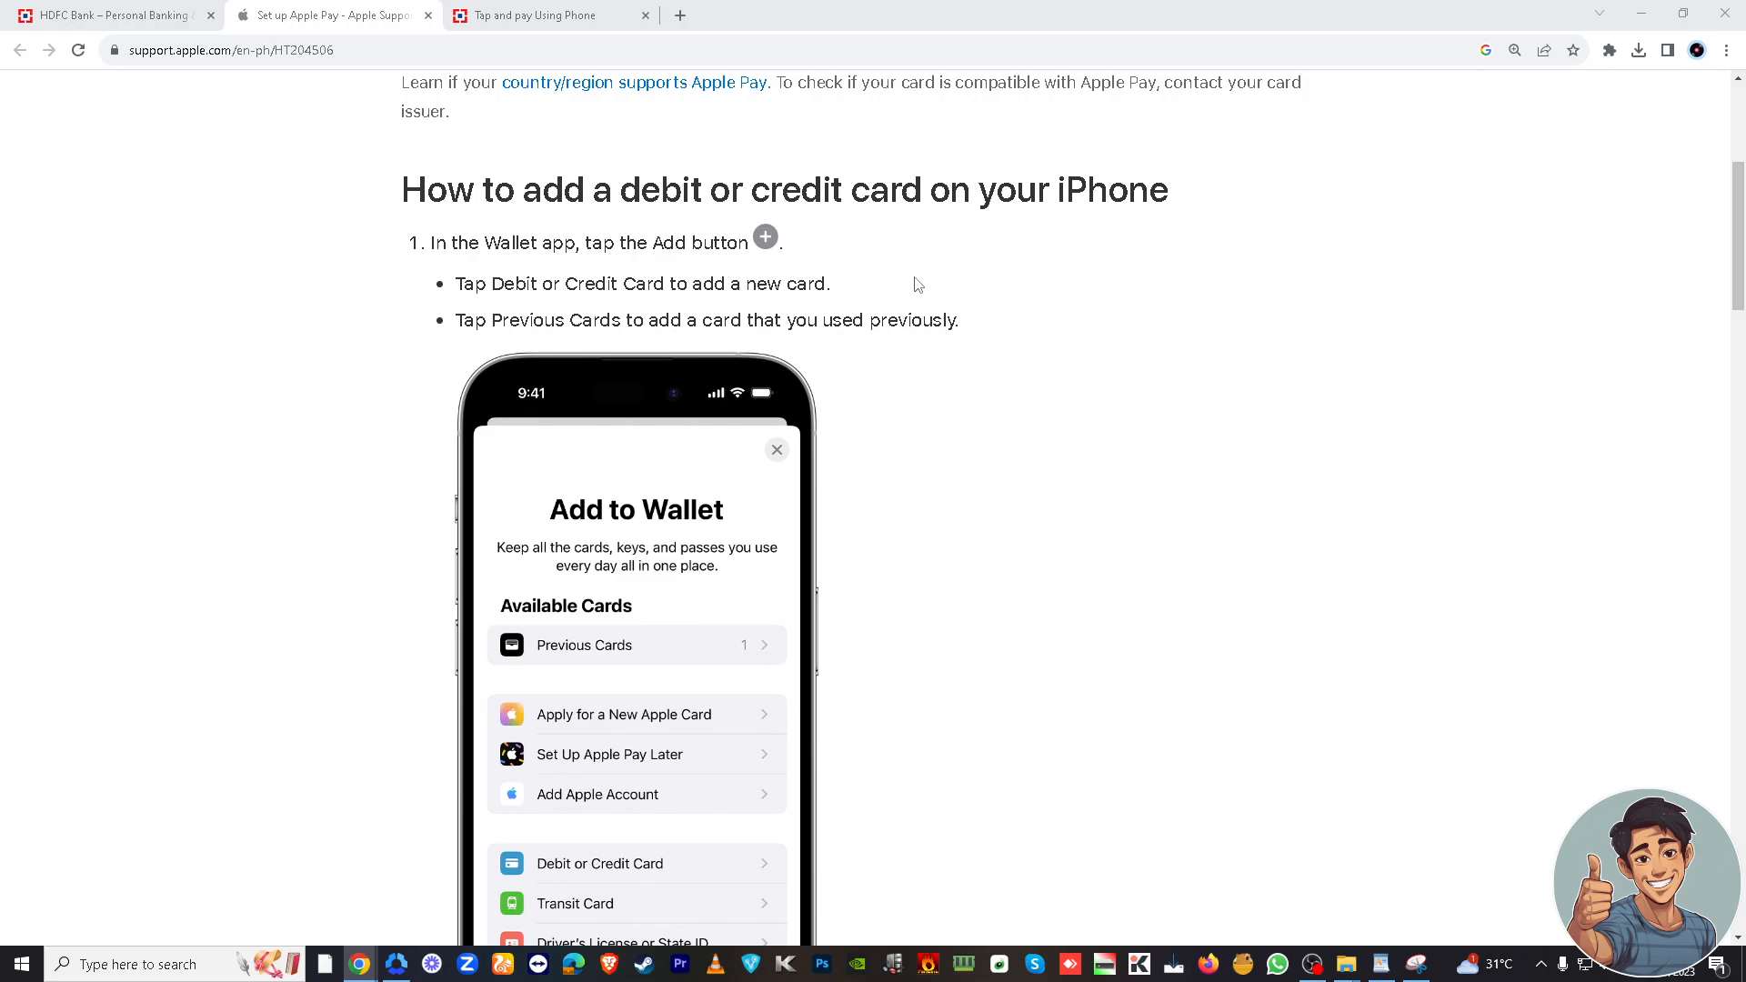
pyautogui.moveTo(820, 313)
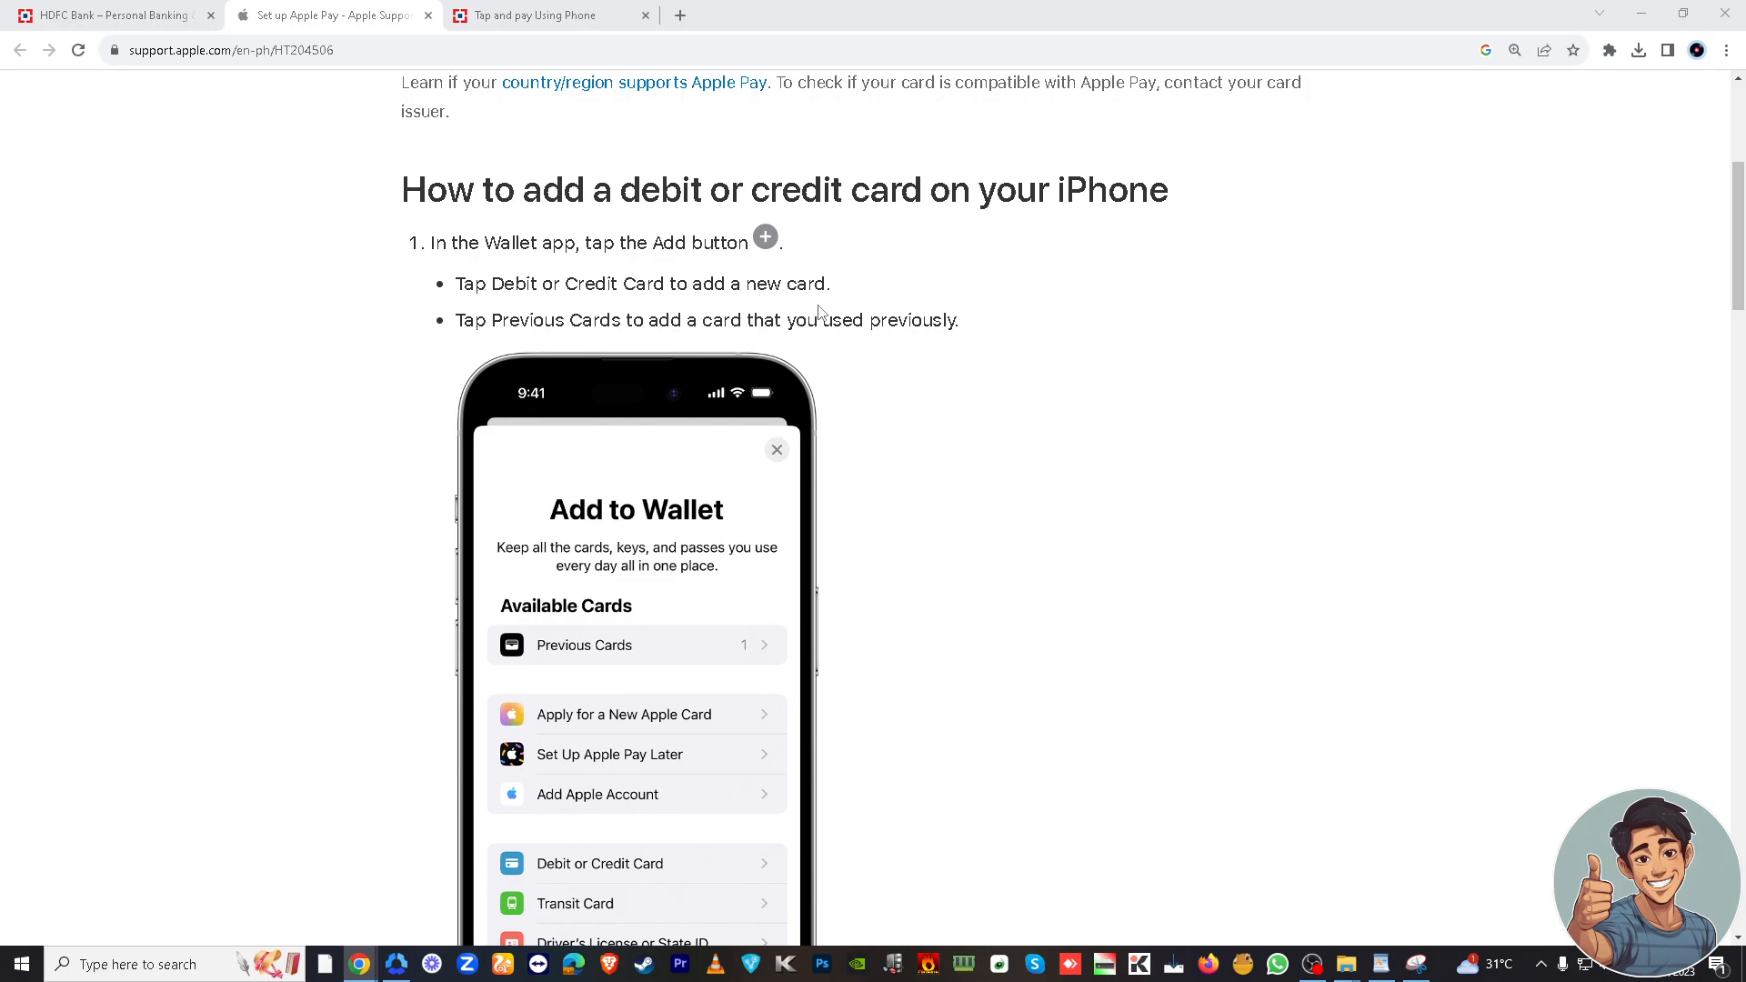
pyautogui.scroll(-3)
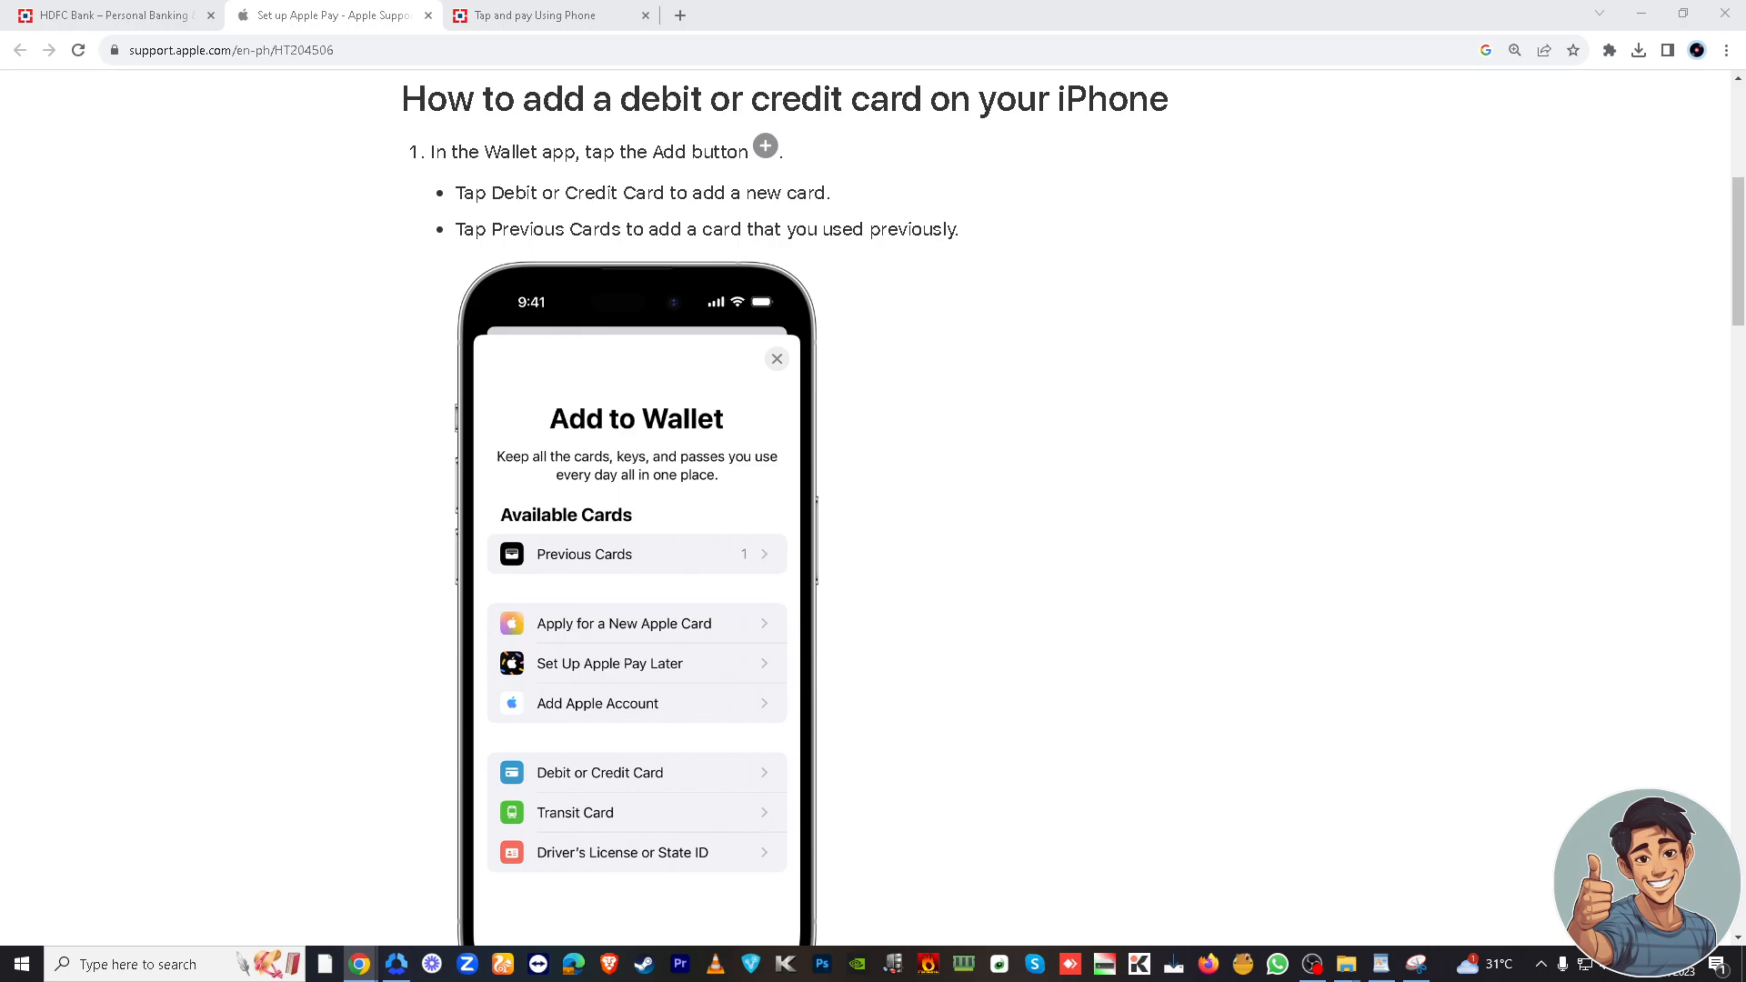
pyautogui.moveTo(892, 556)
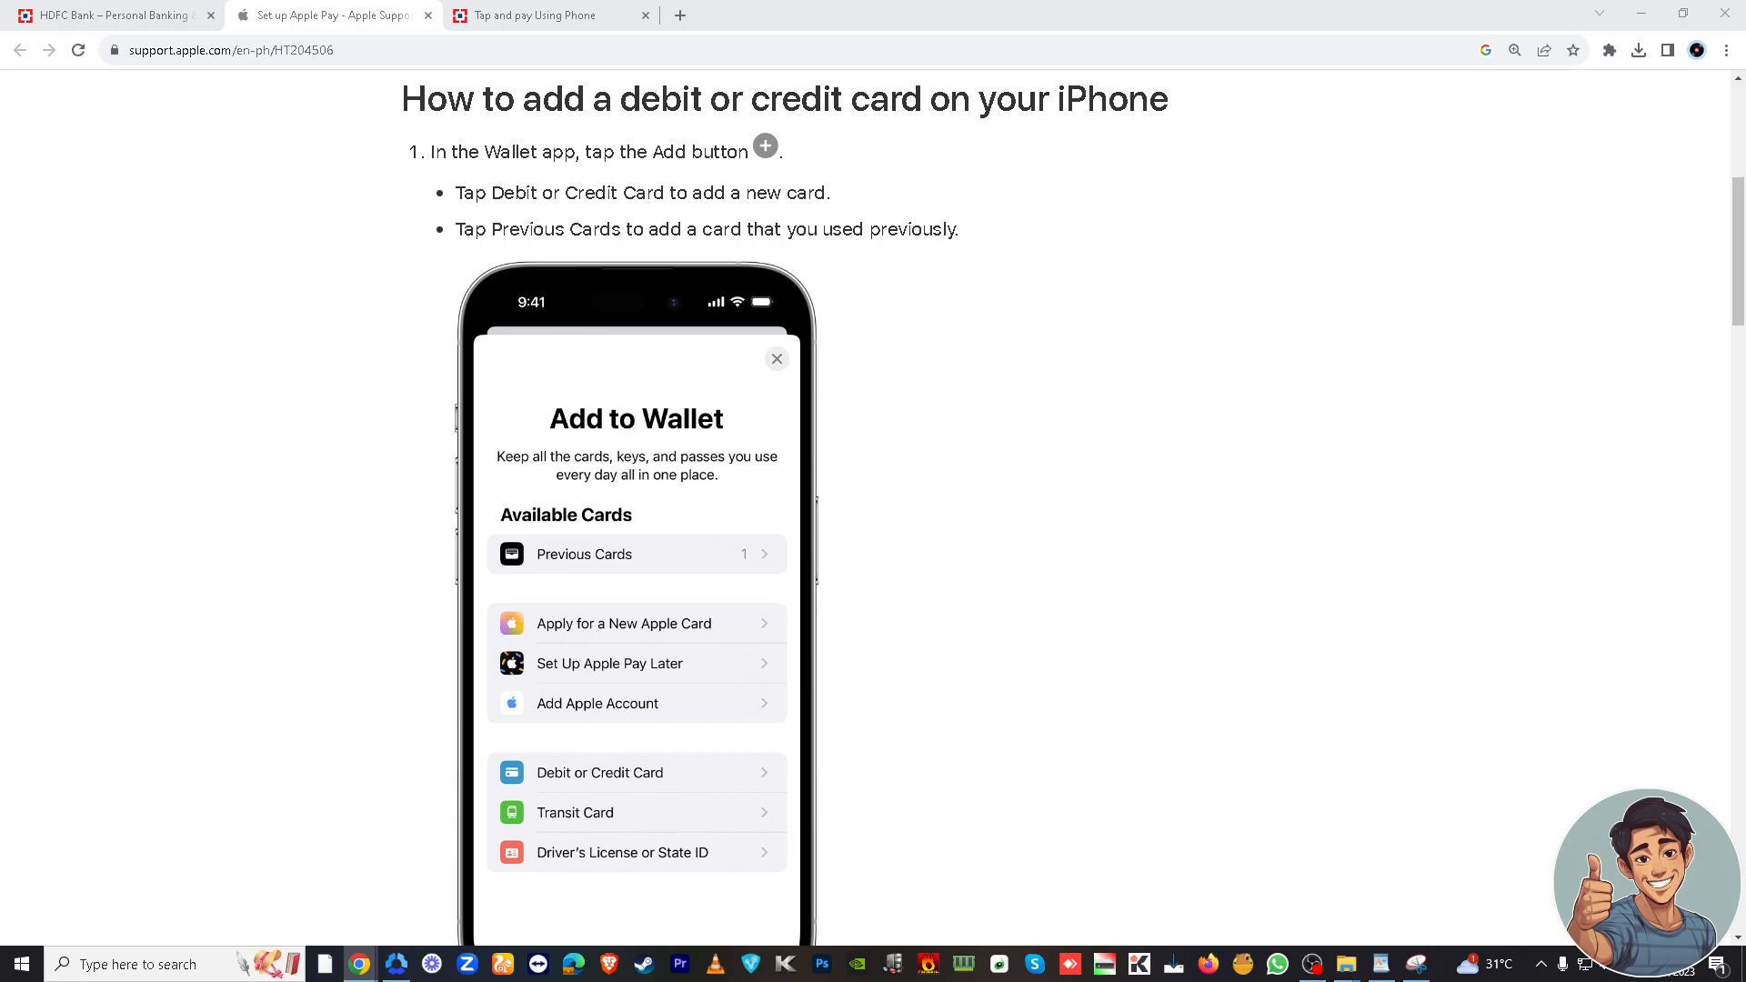
pyautogui.moveTo(400, 497)
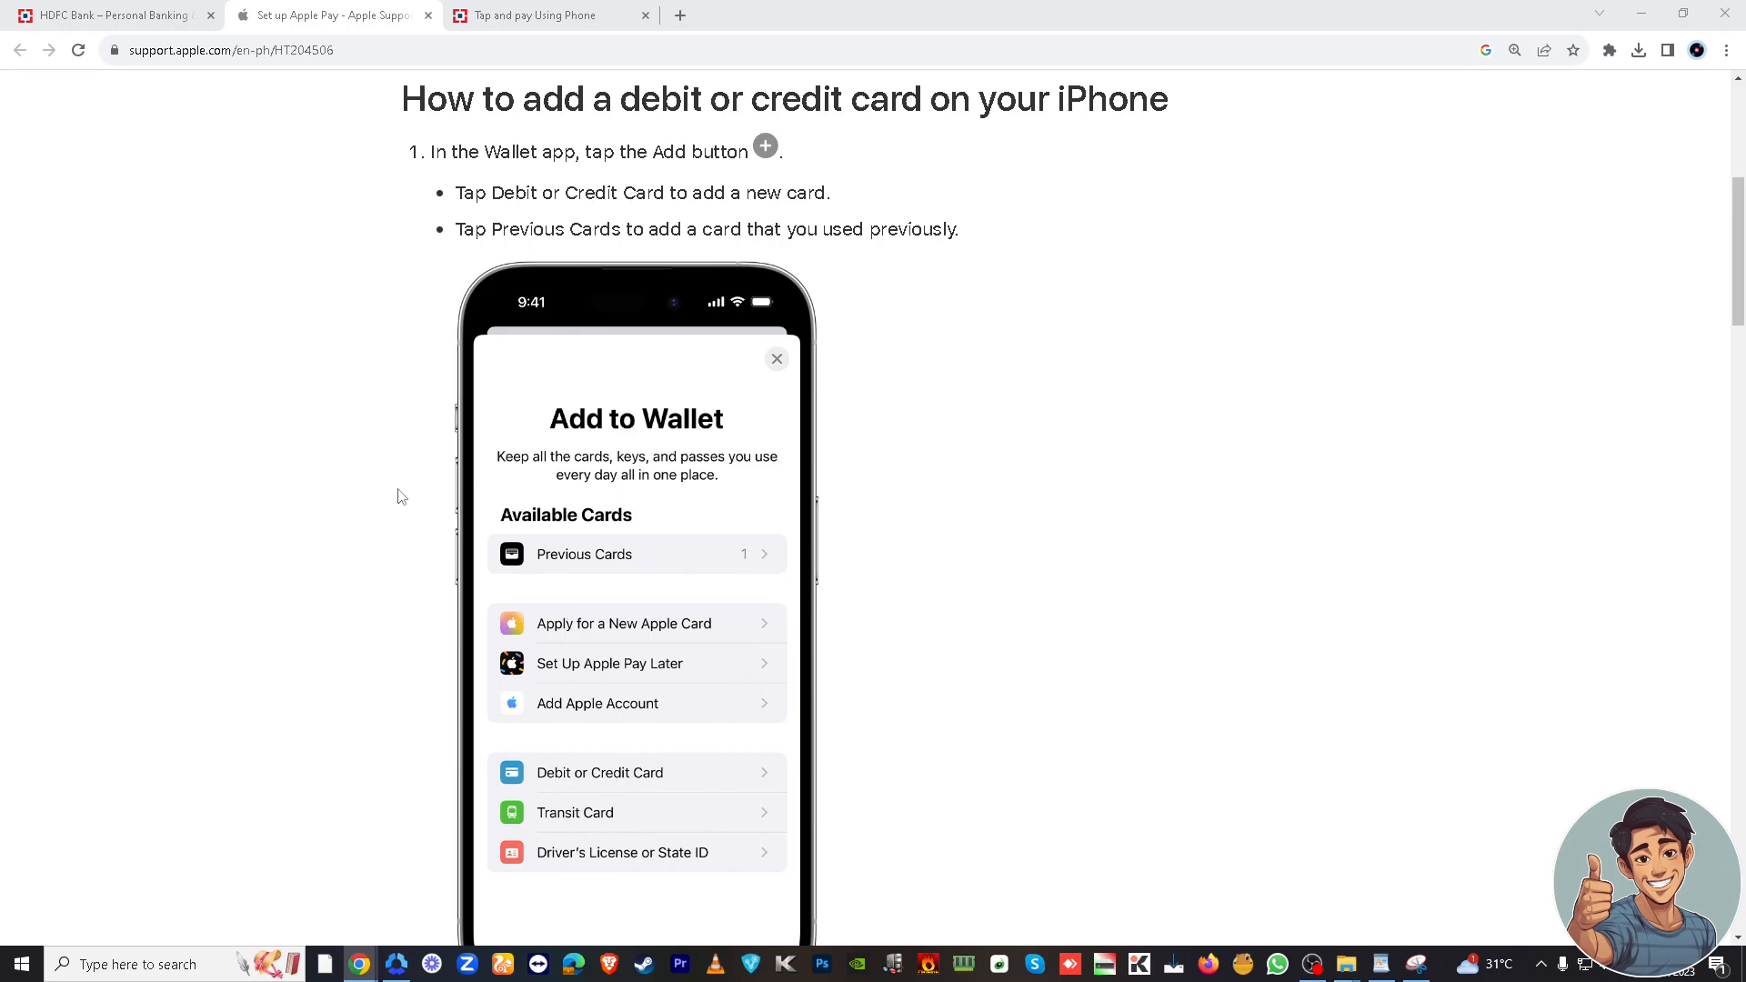
pyautogui.moveTo(1080, 533)
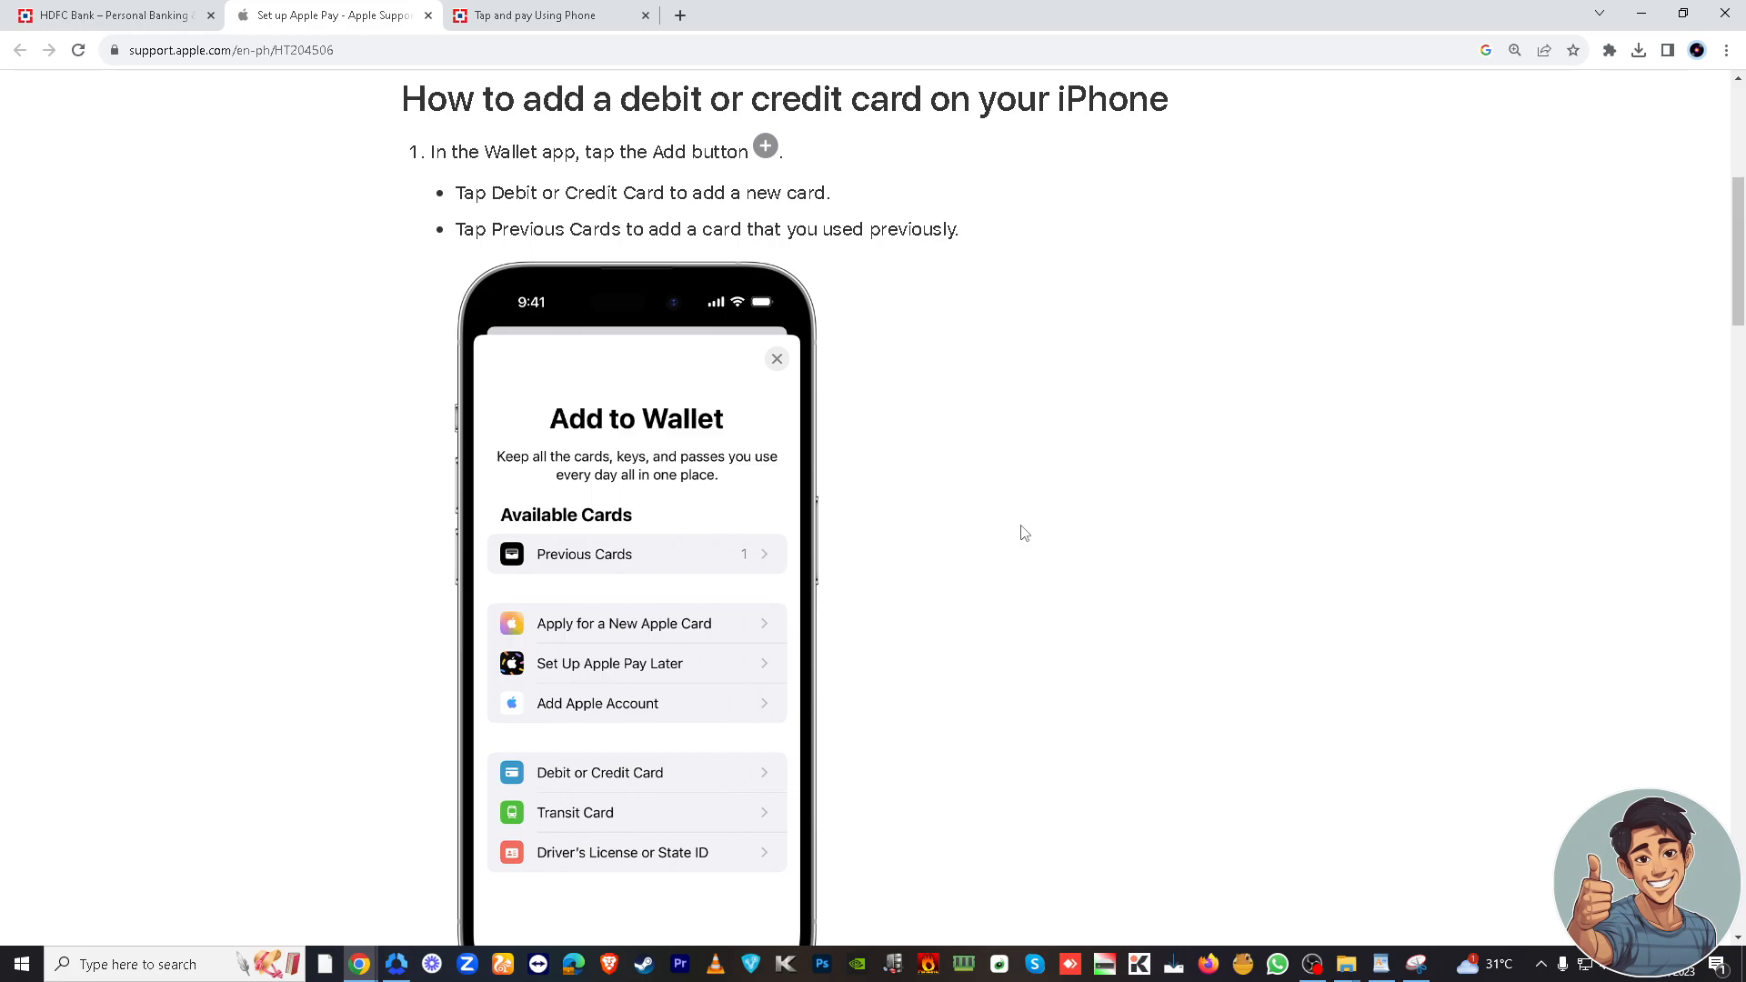
# Scroll through iPhone steps 2–5, the card-removal note and the Apple Watch card-adding heading
pyautogui.scroll(-3)
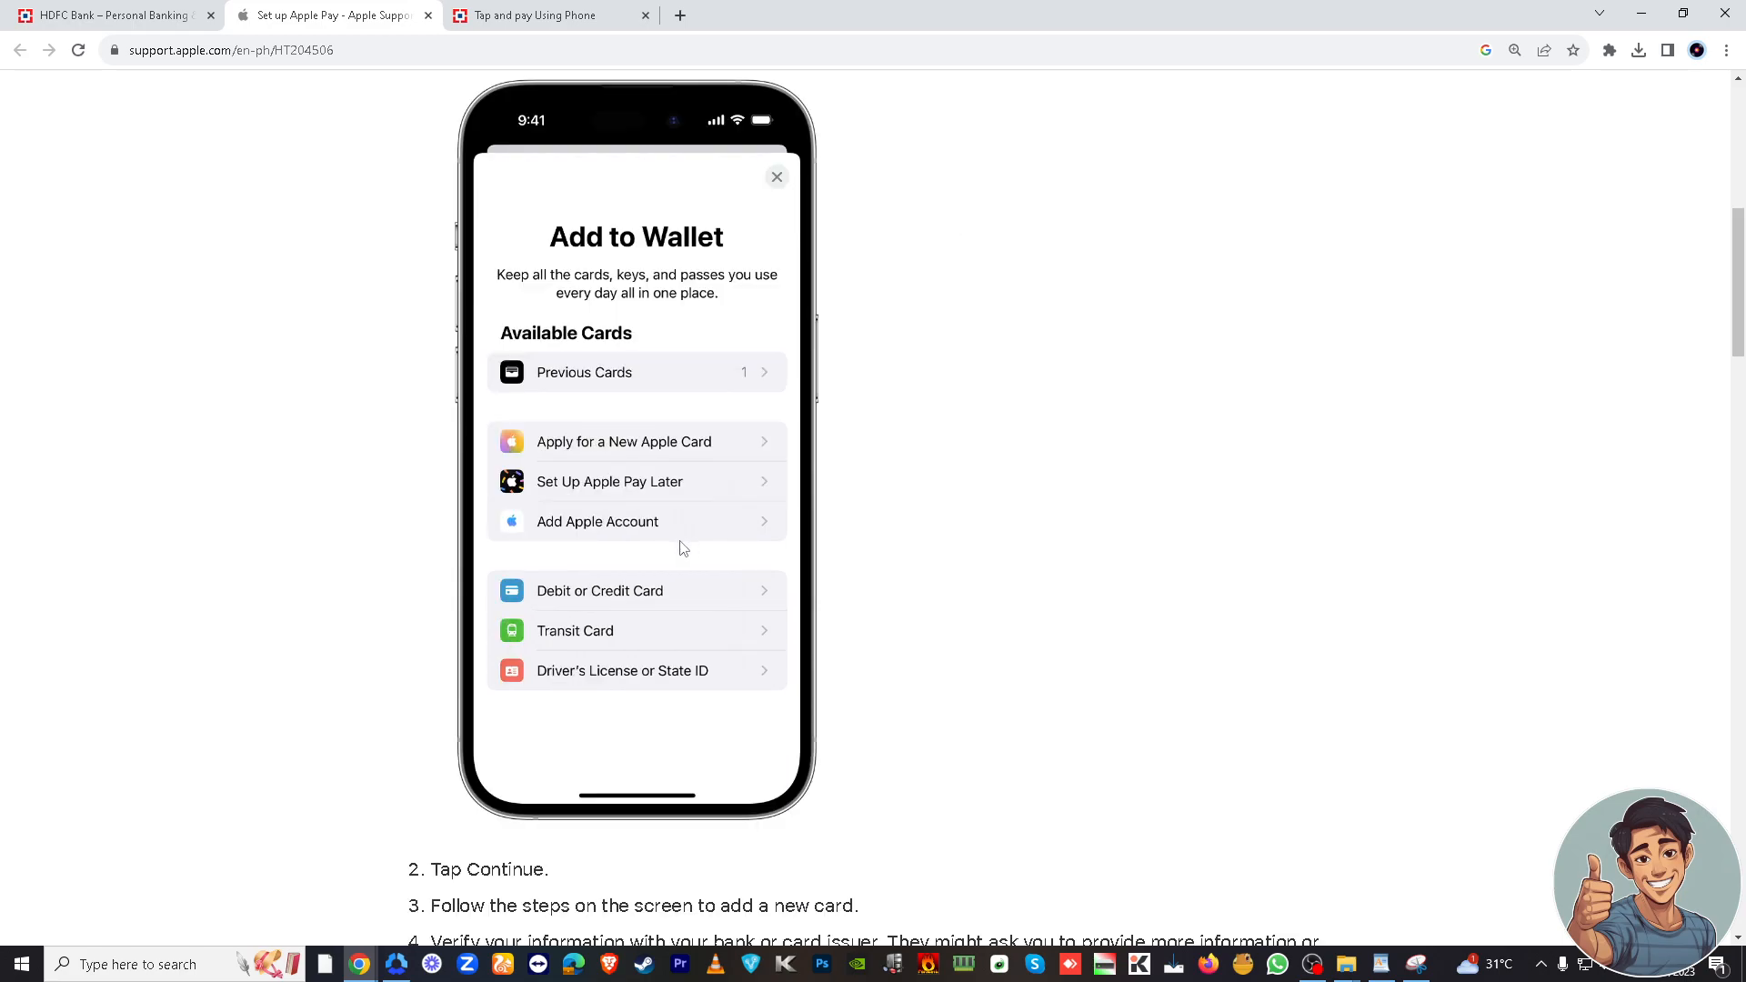
pyautogui.scroll(-3)
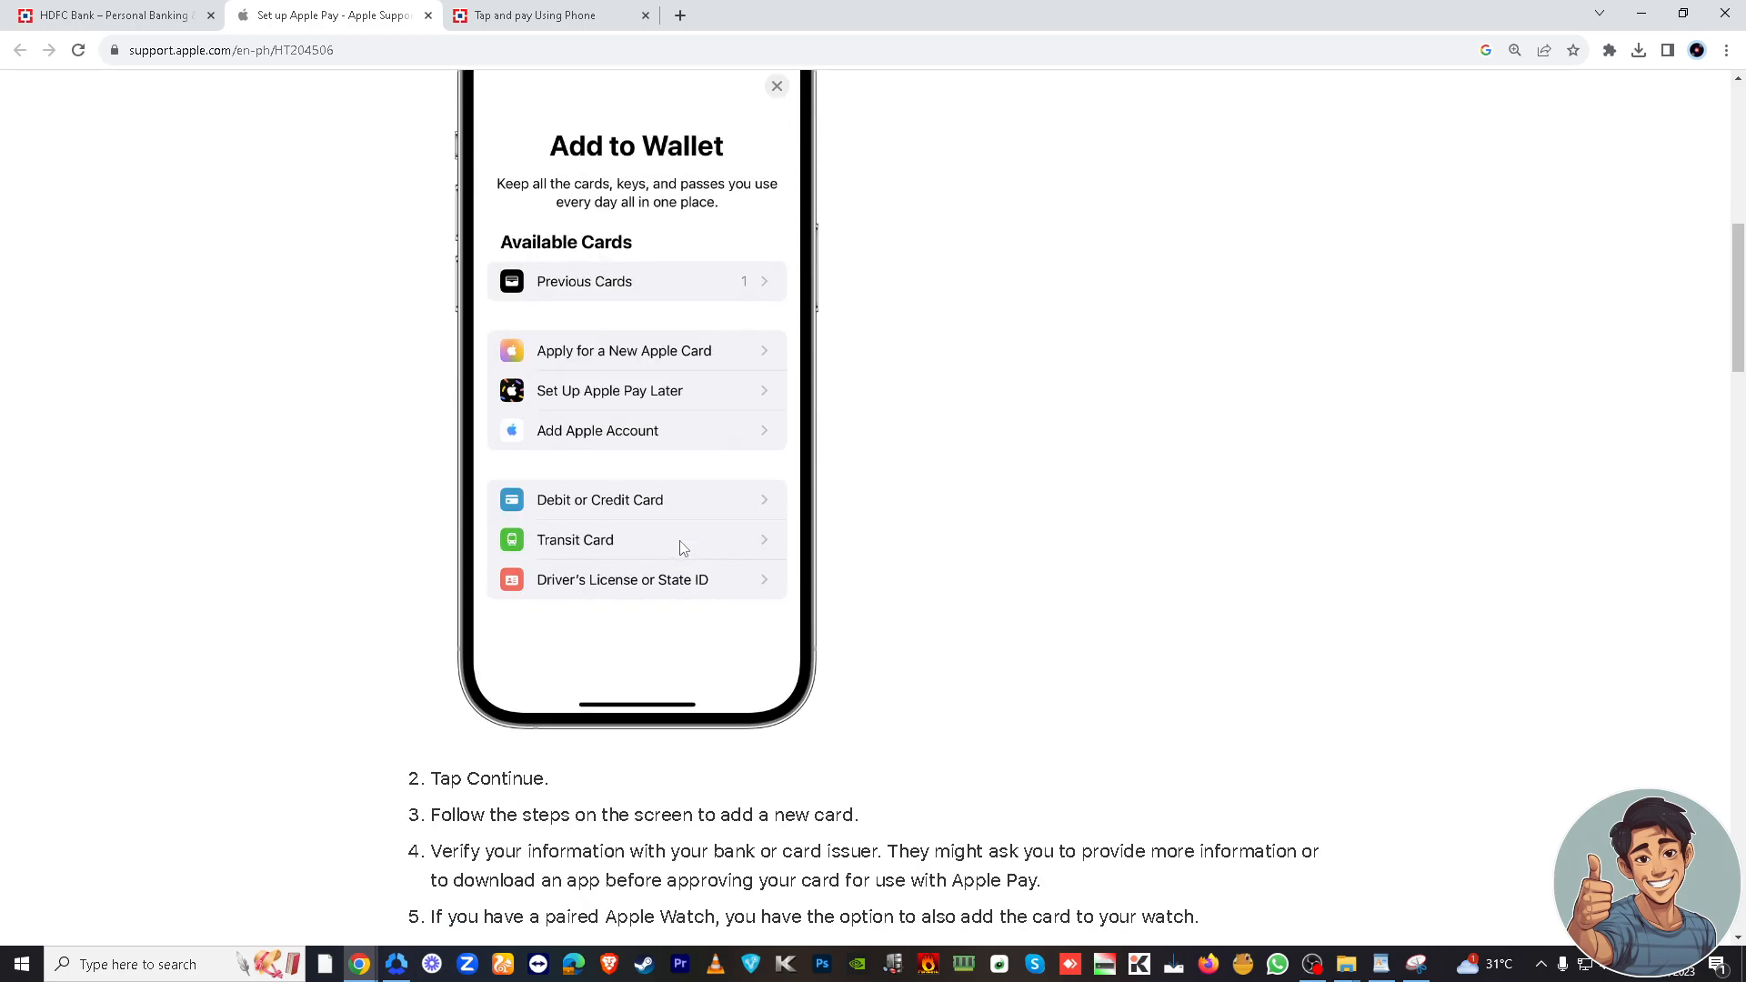
pyautogui.scroll(-3)
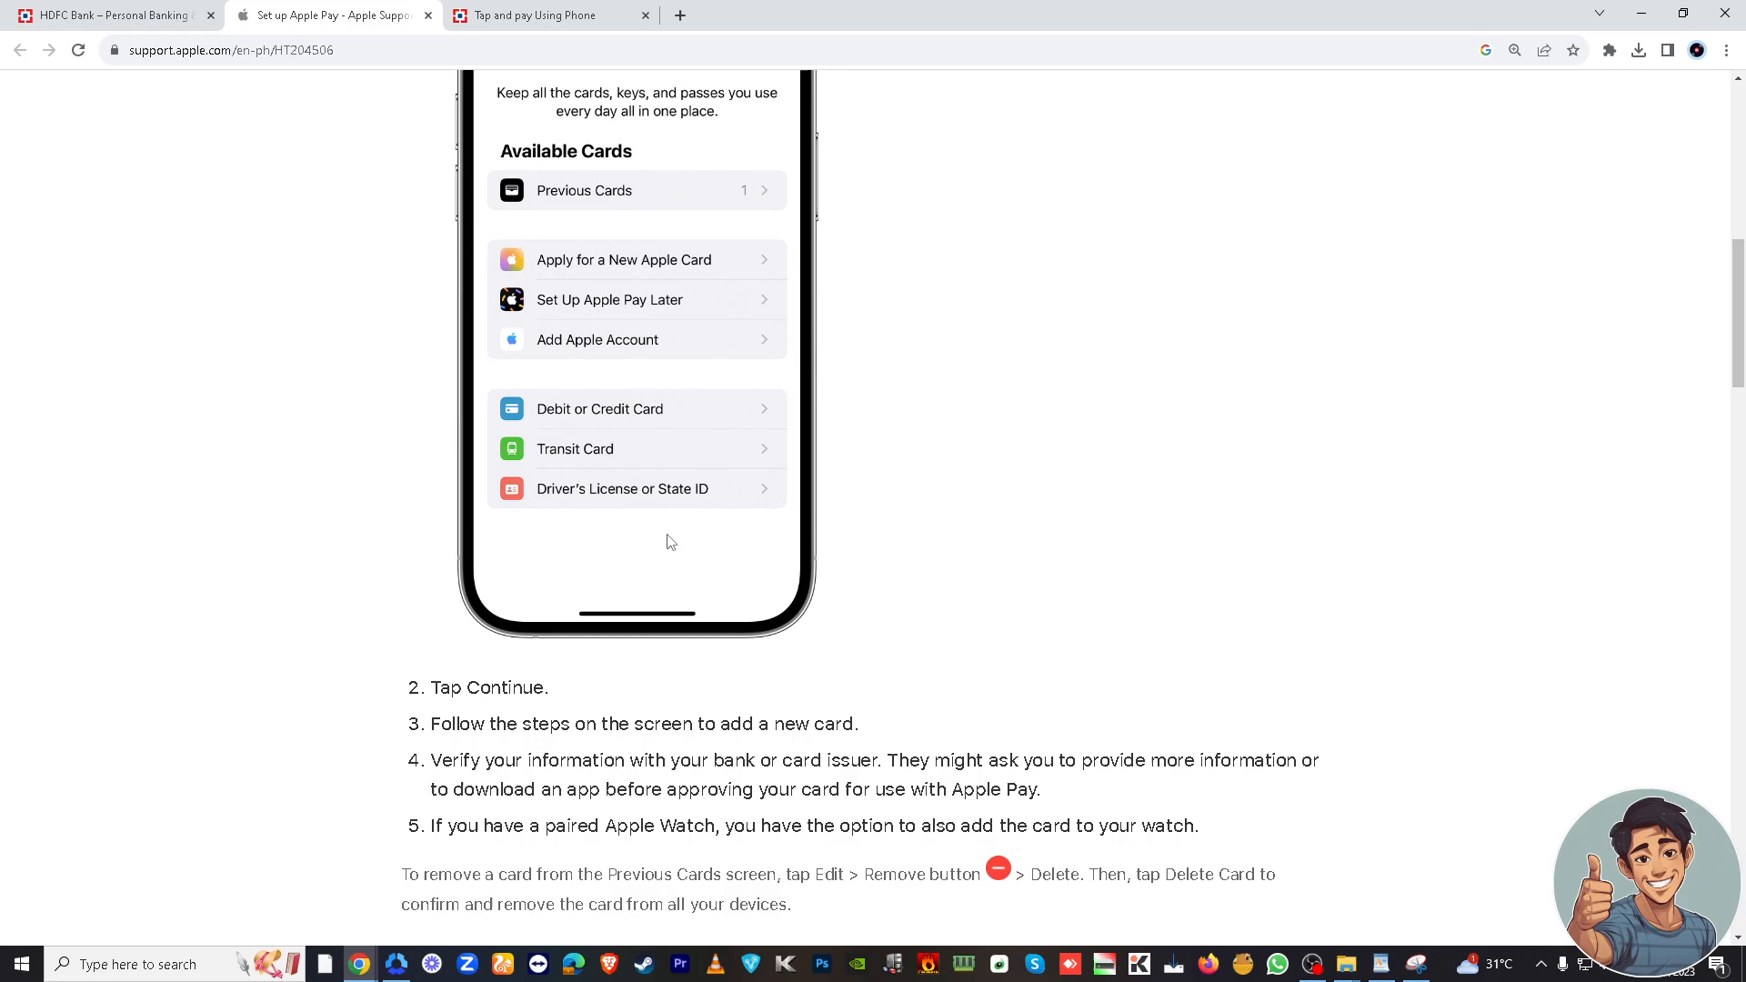
pyautogui.moveTo(677, 531)
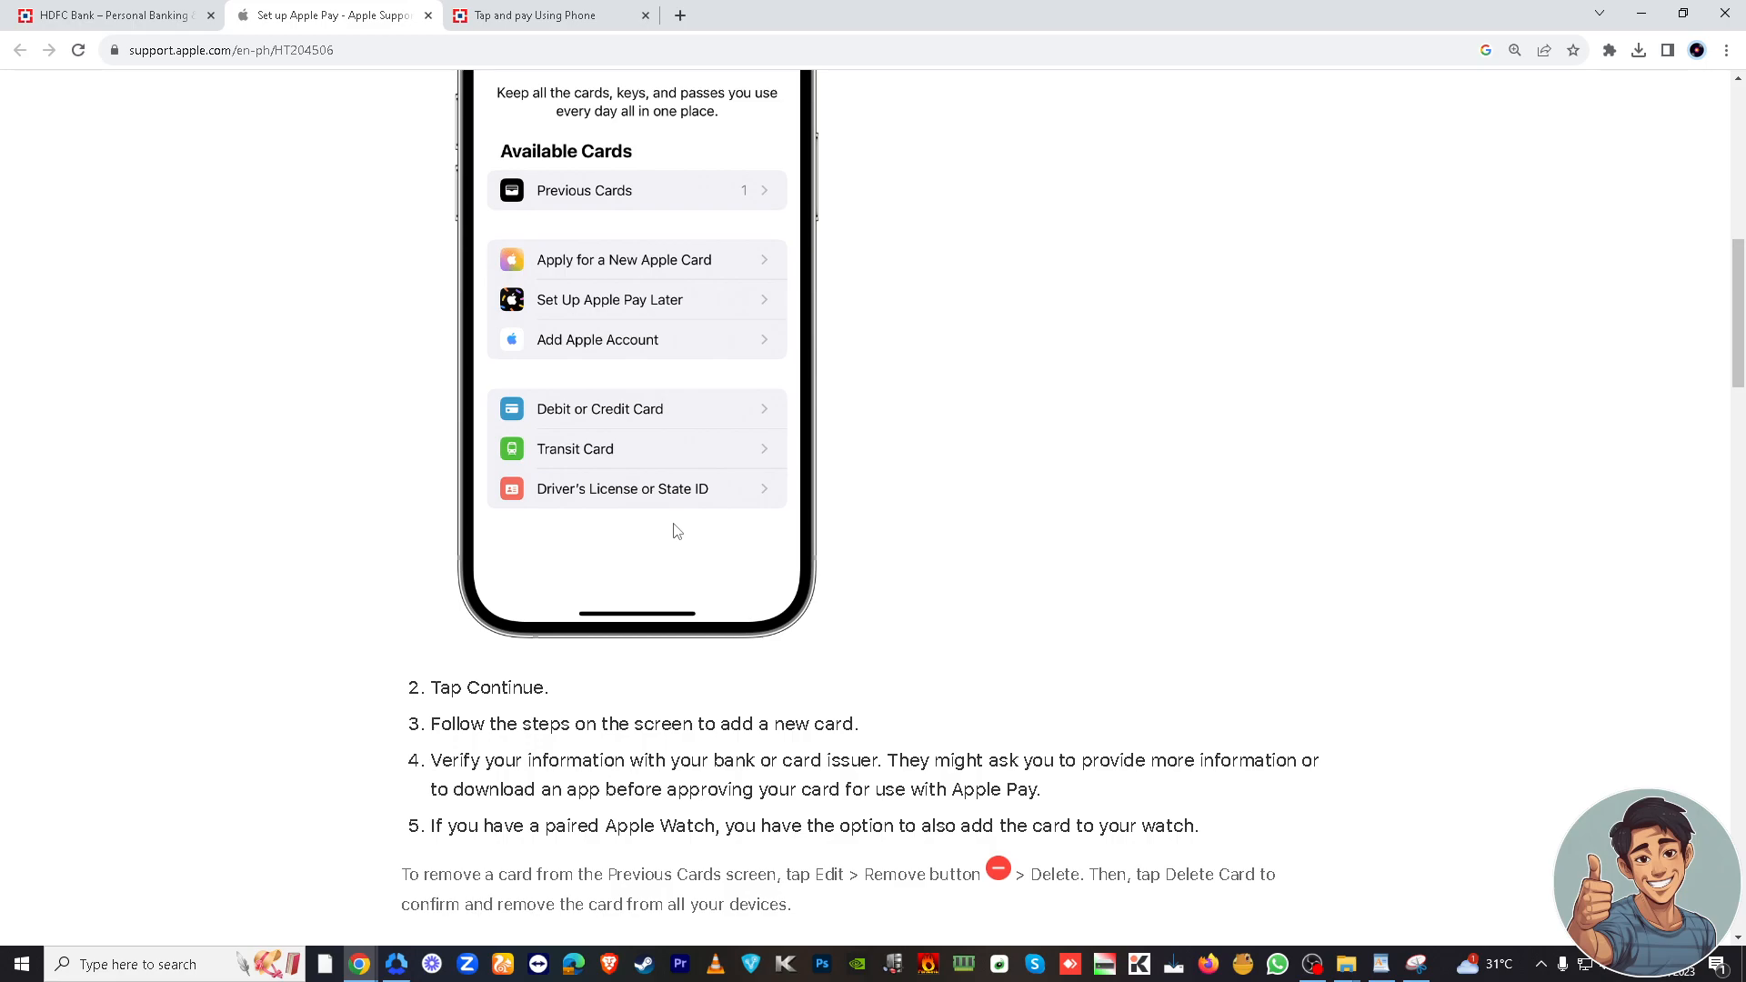
pyautogui.scroll(-3)
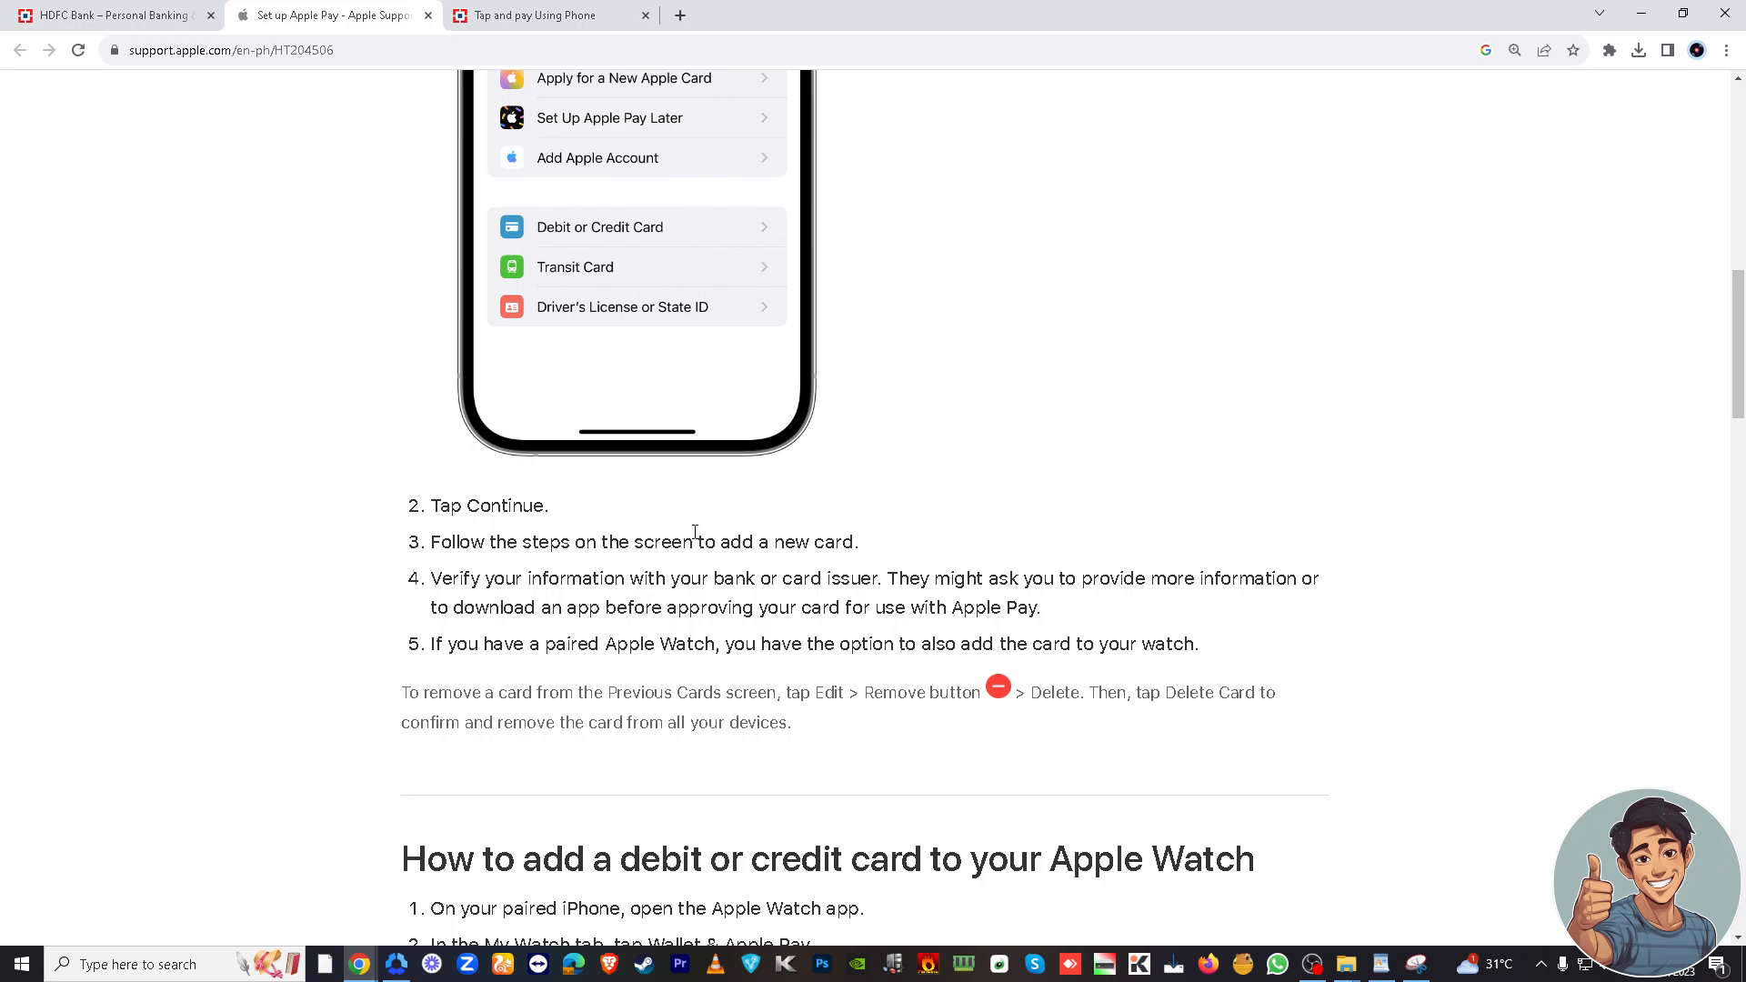
pyautogui.scroll(-3)
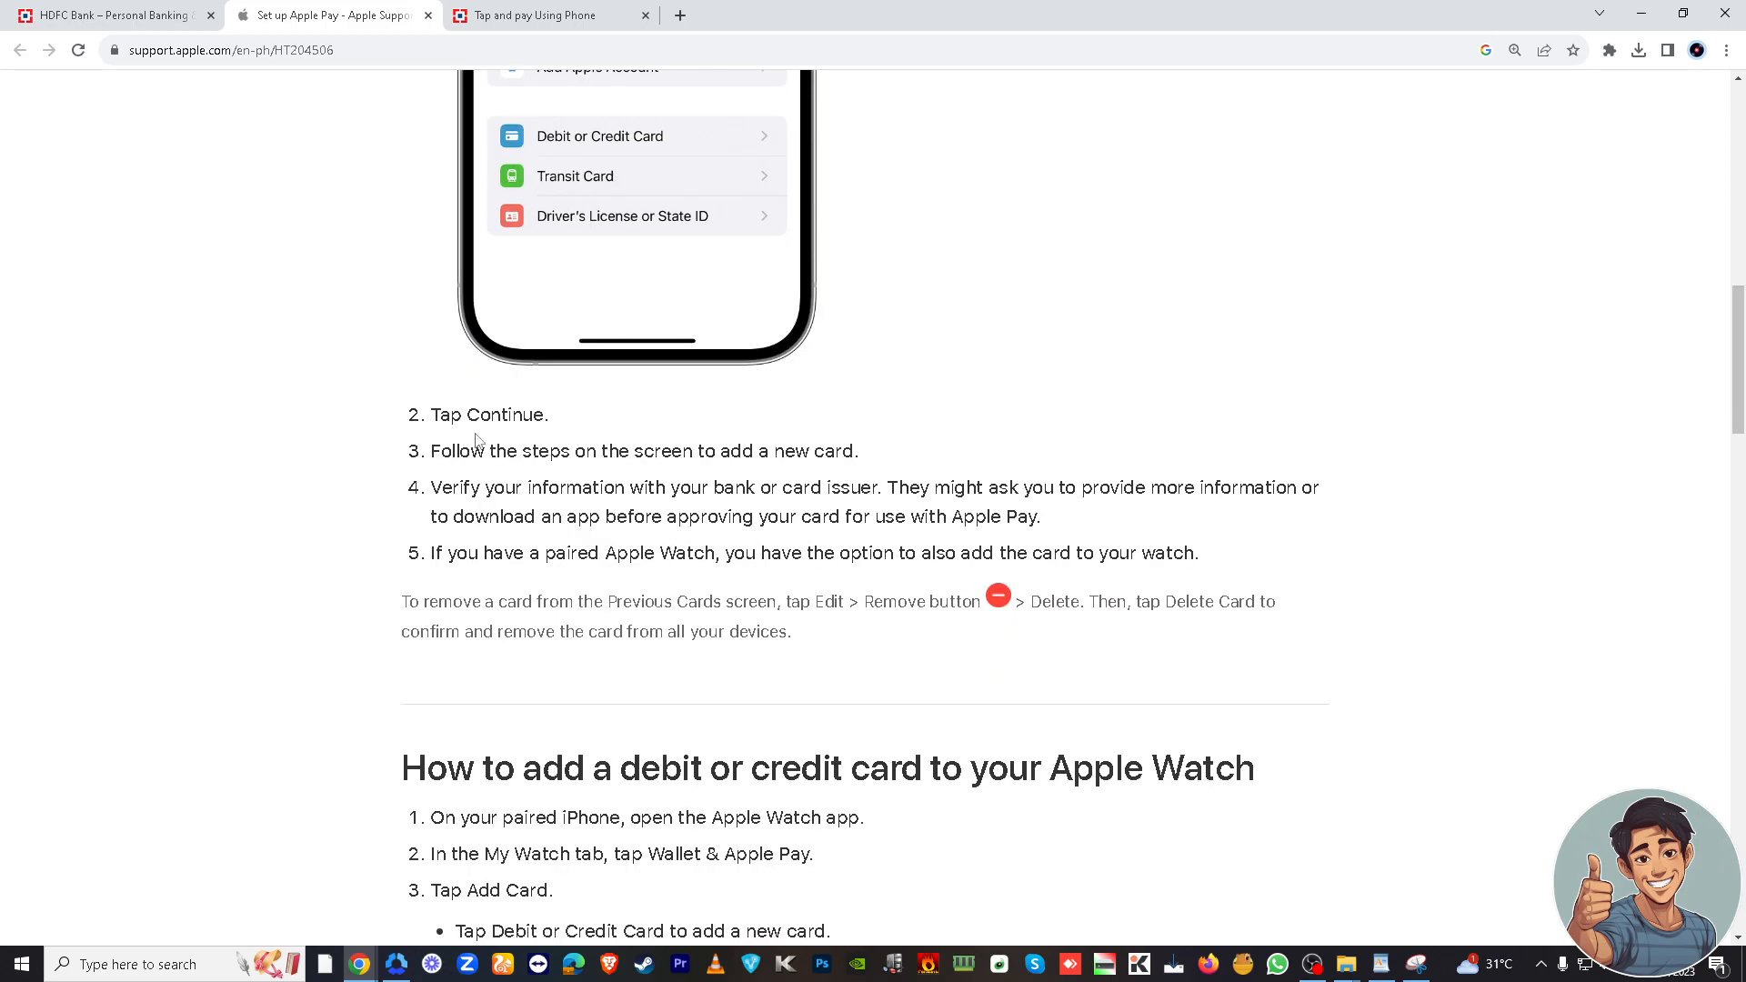
pyautogui.moveTo(509, 448)
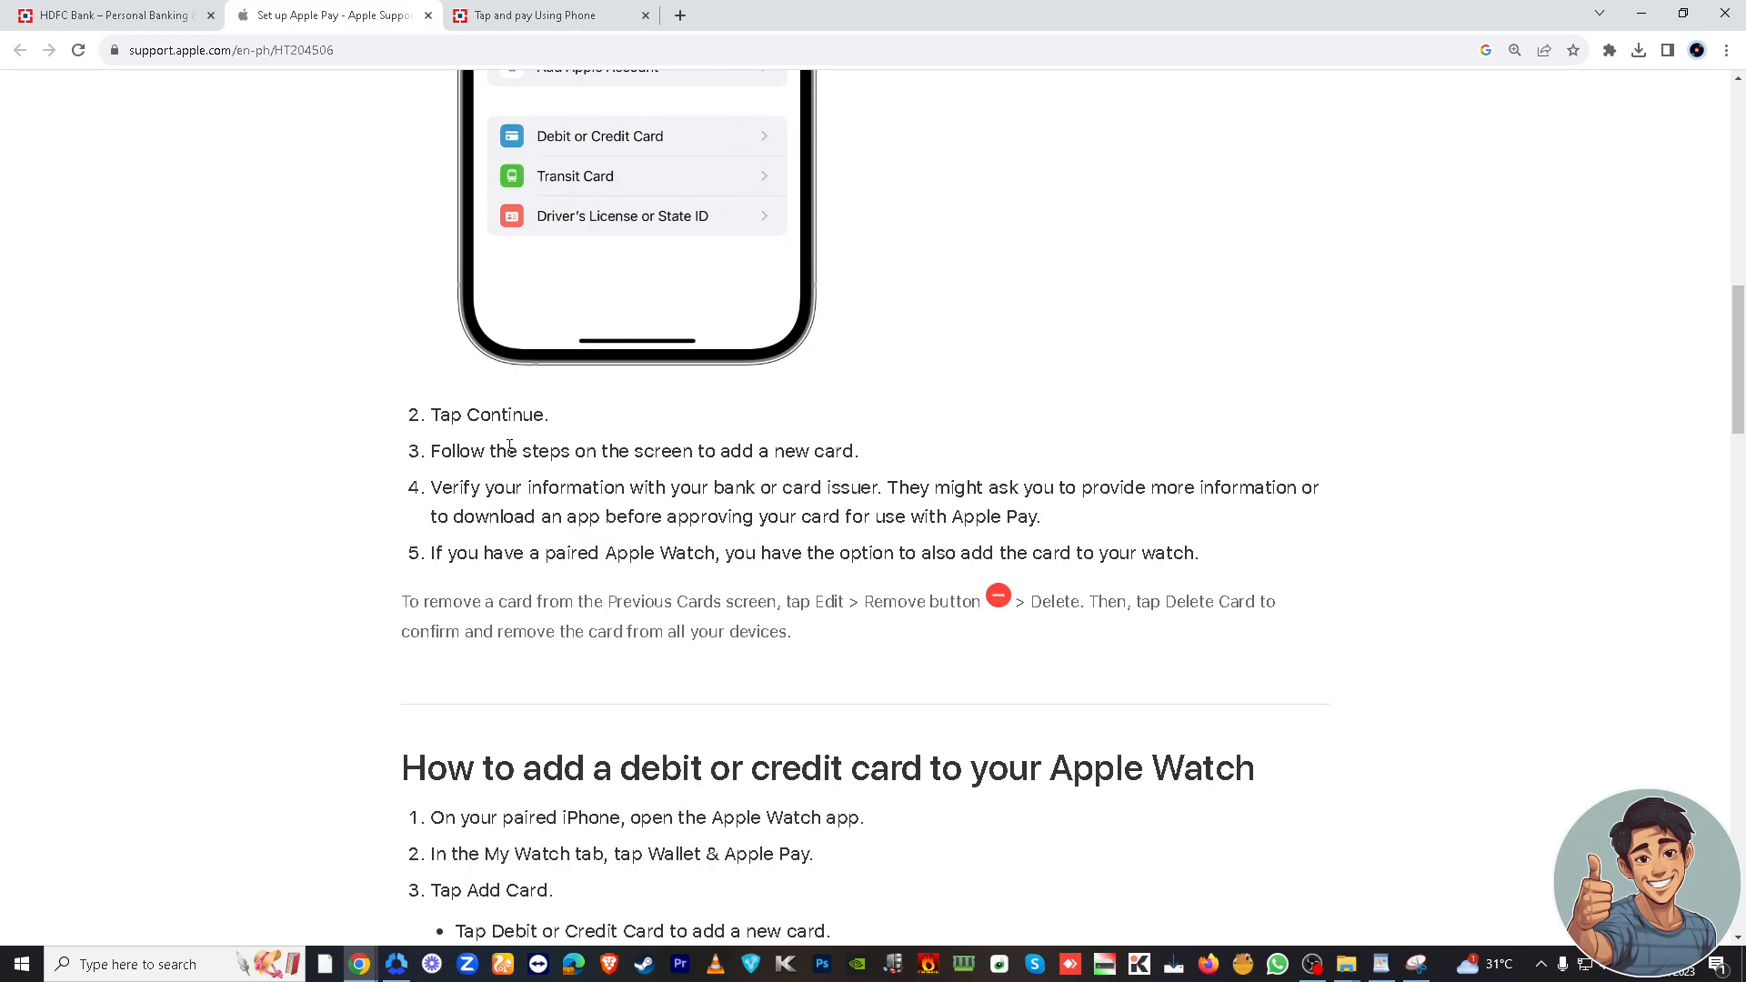
pyautogui.scroll(-3)
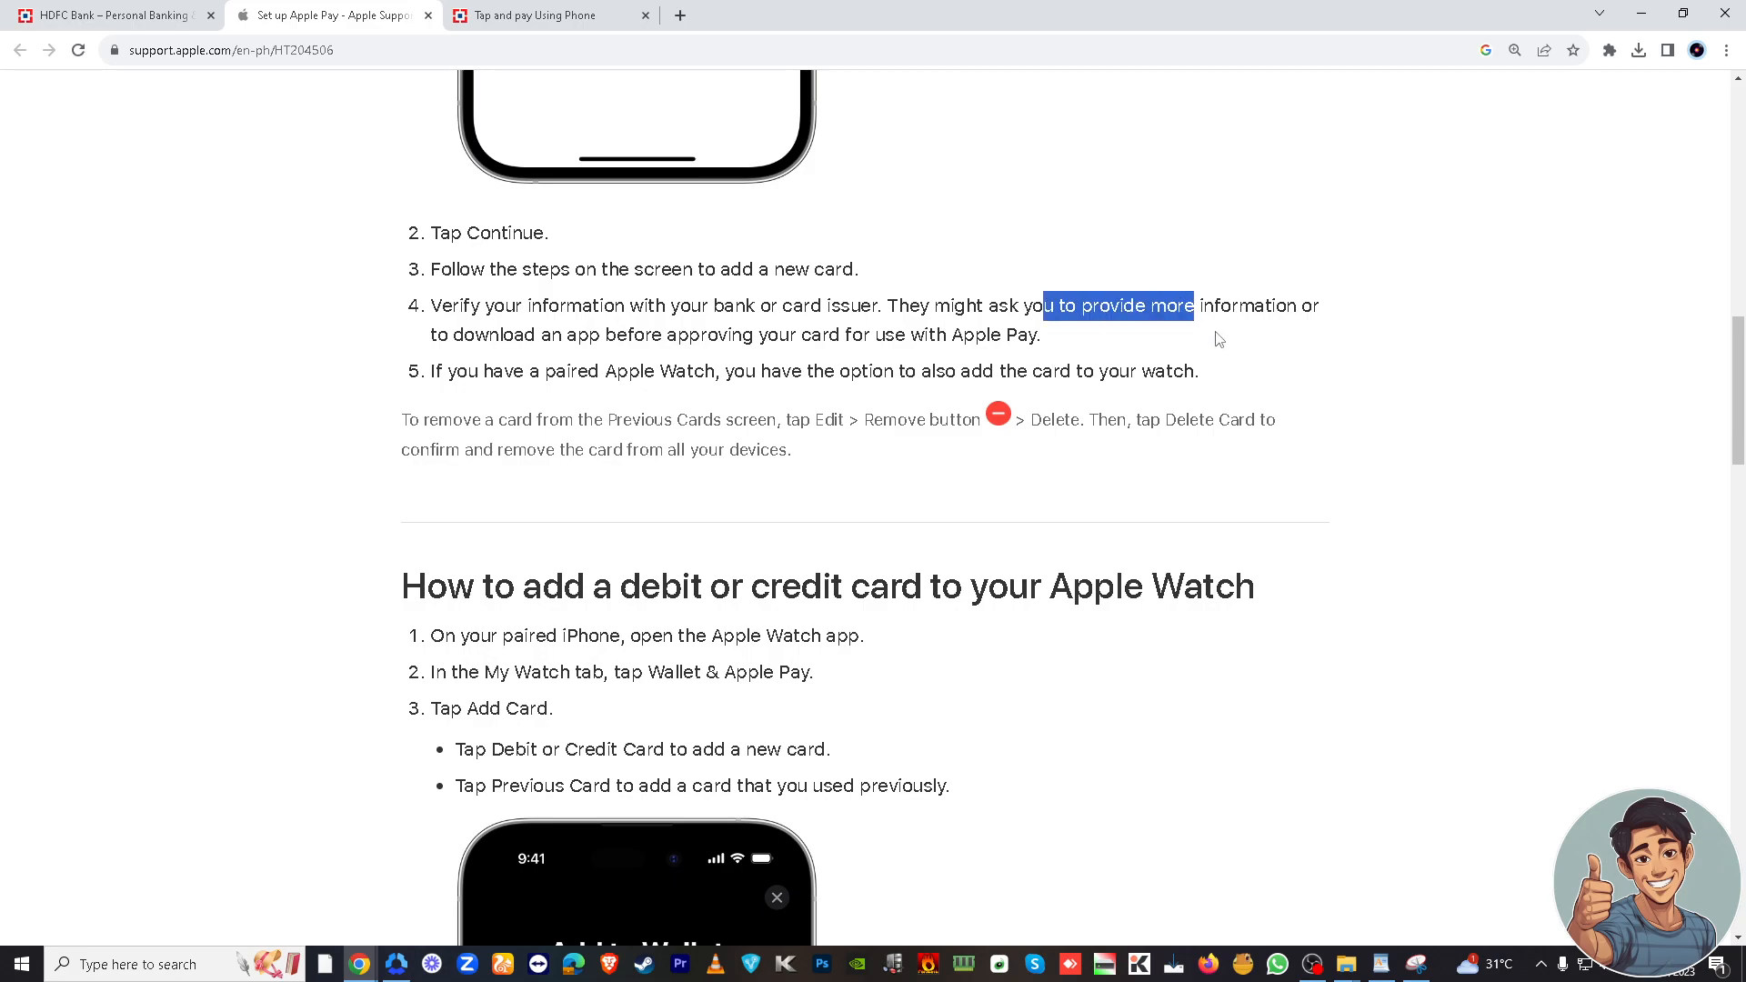
pyautogui.moveTo(809, 355)
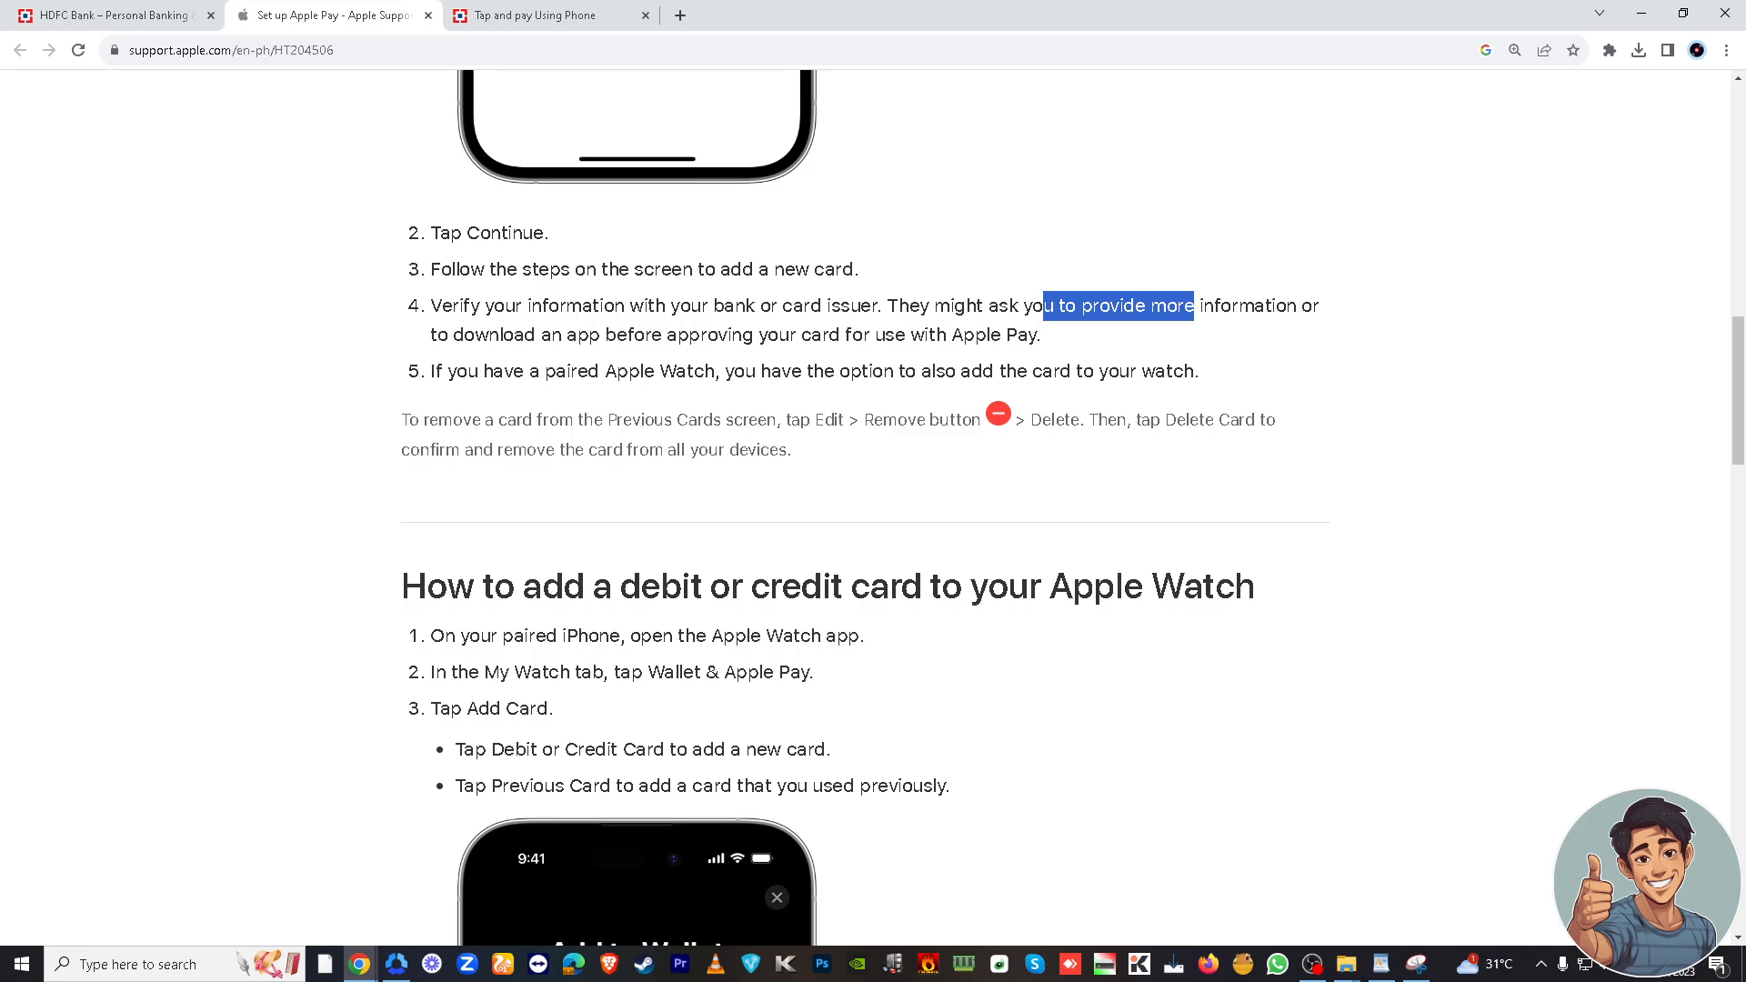
pyautogui.moveTo(518, 474)
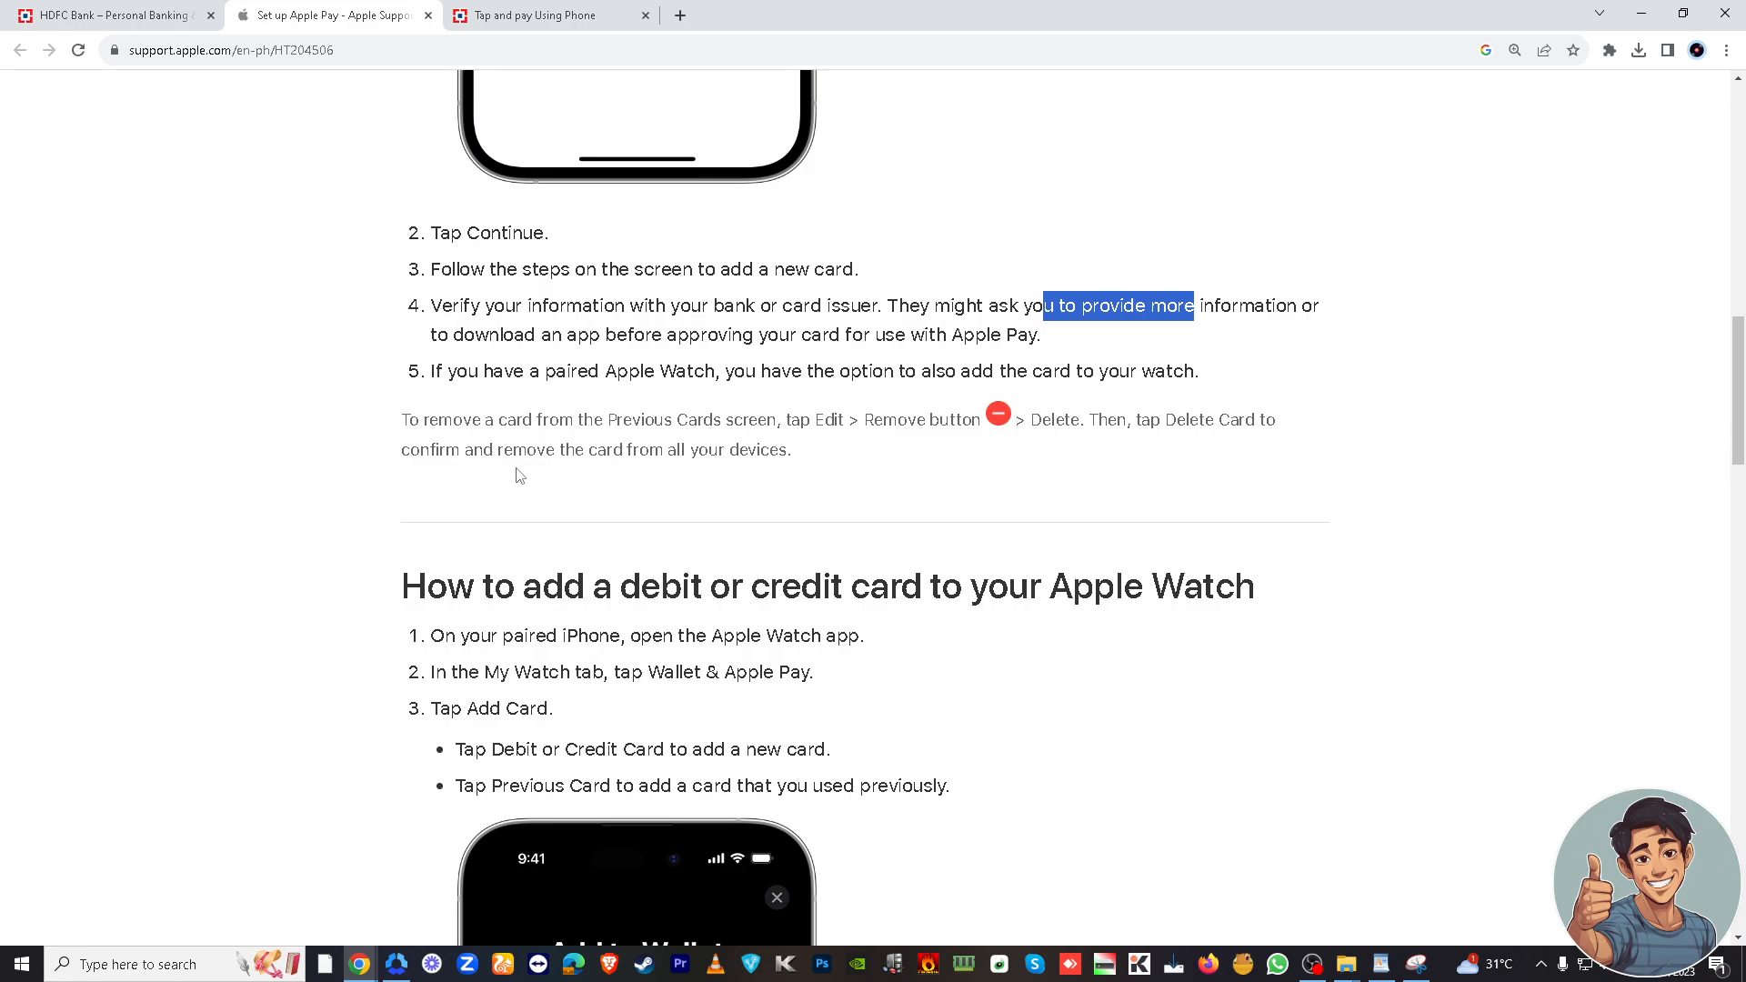
pyautogui.moveTo(444, 475)
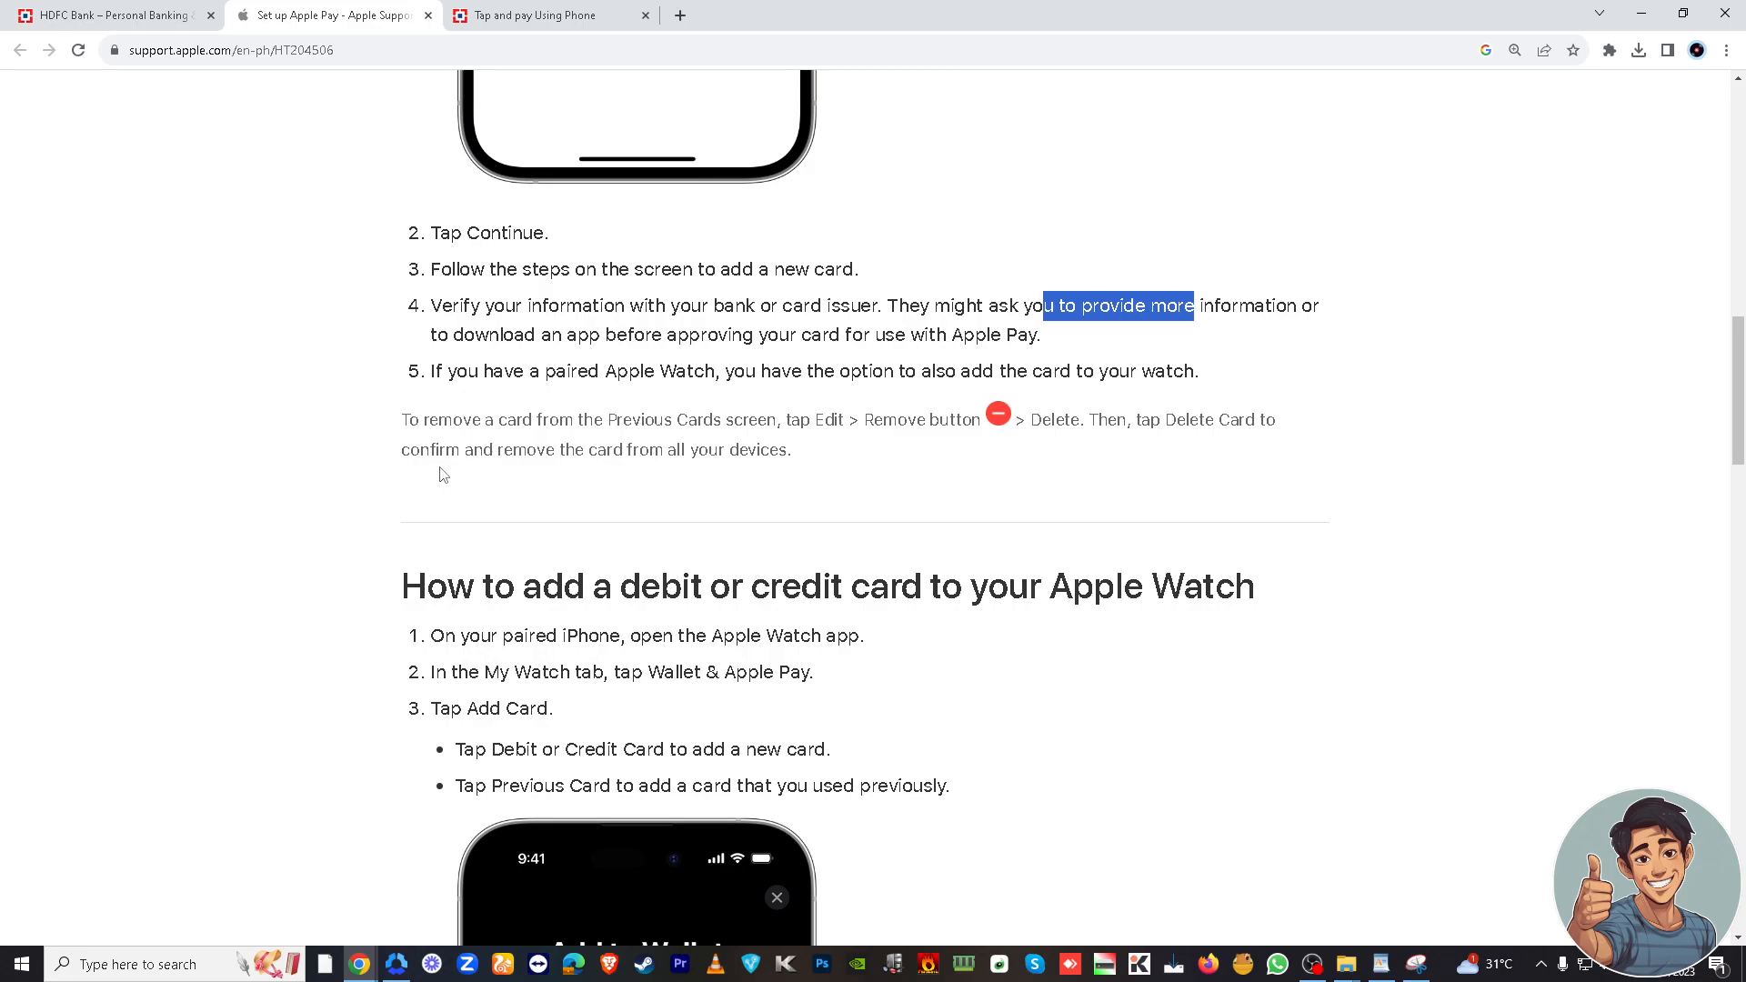
pyautogui.moveTo(891, 487)
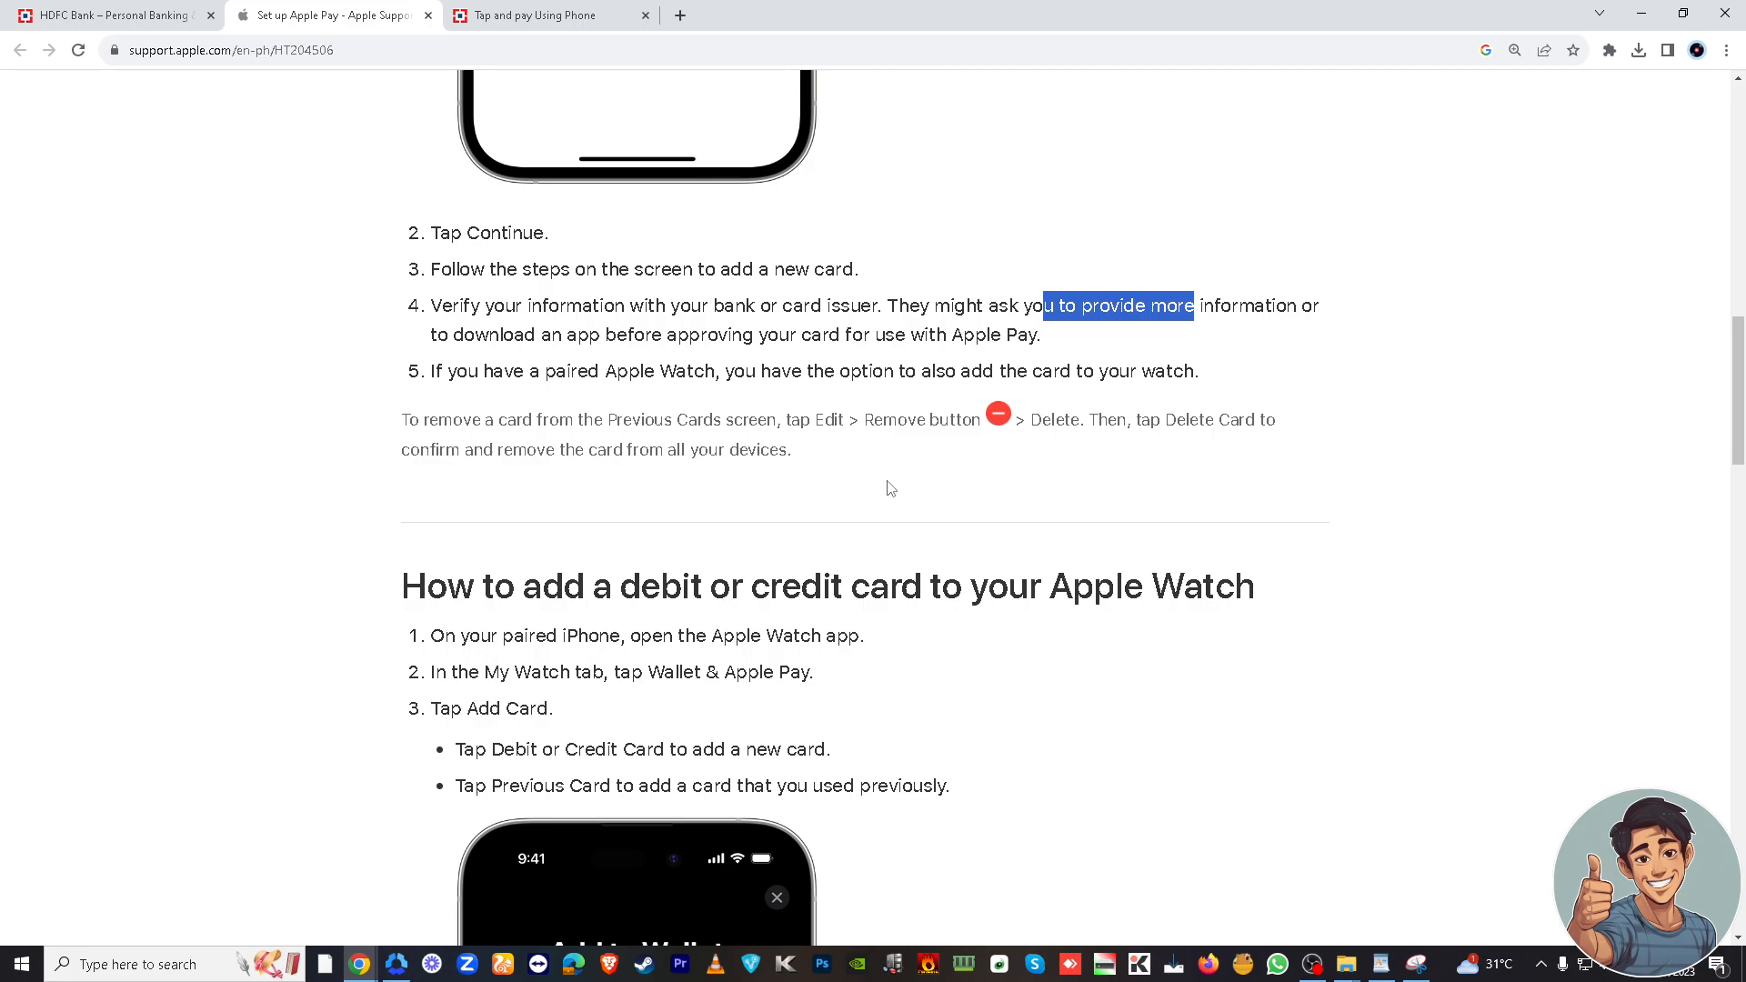
# Scroll to the Apple Watch card-adding steps and the full Add to Wallet screen image
pyautogui.scroll(-3)
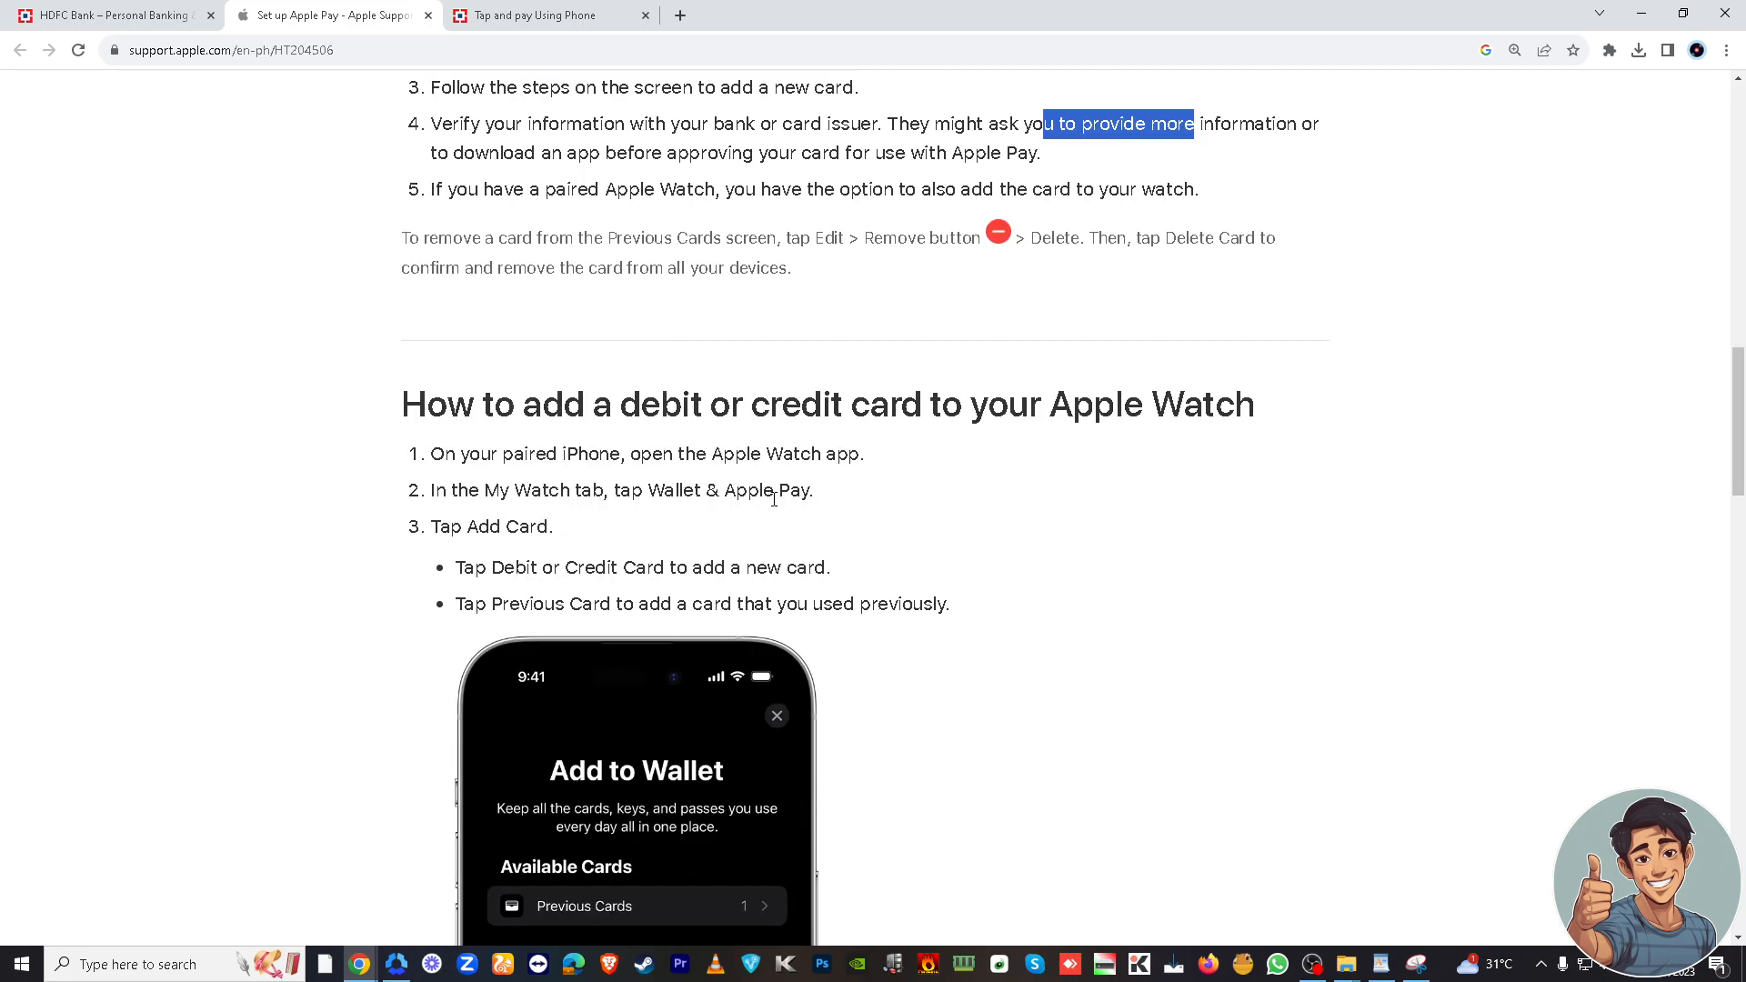
pyautogui.moveTo(857, 484)
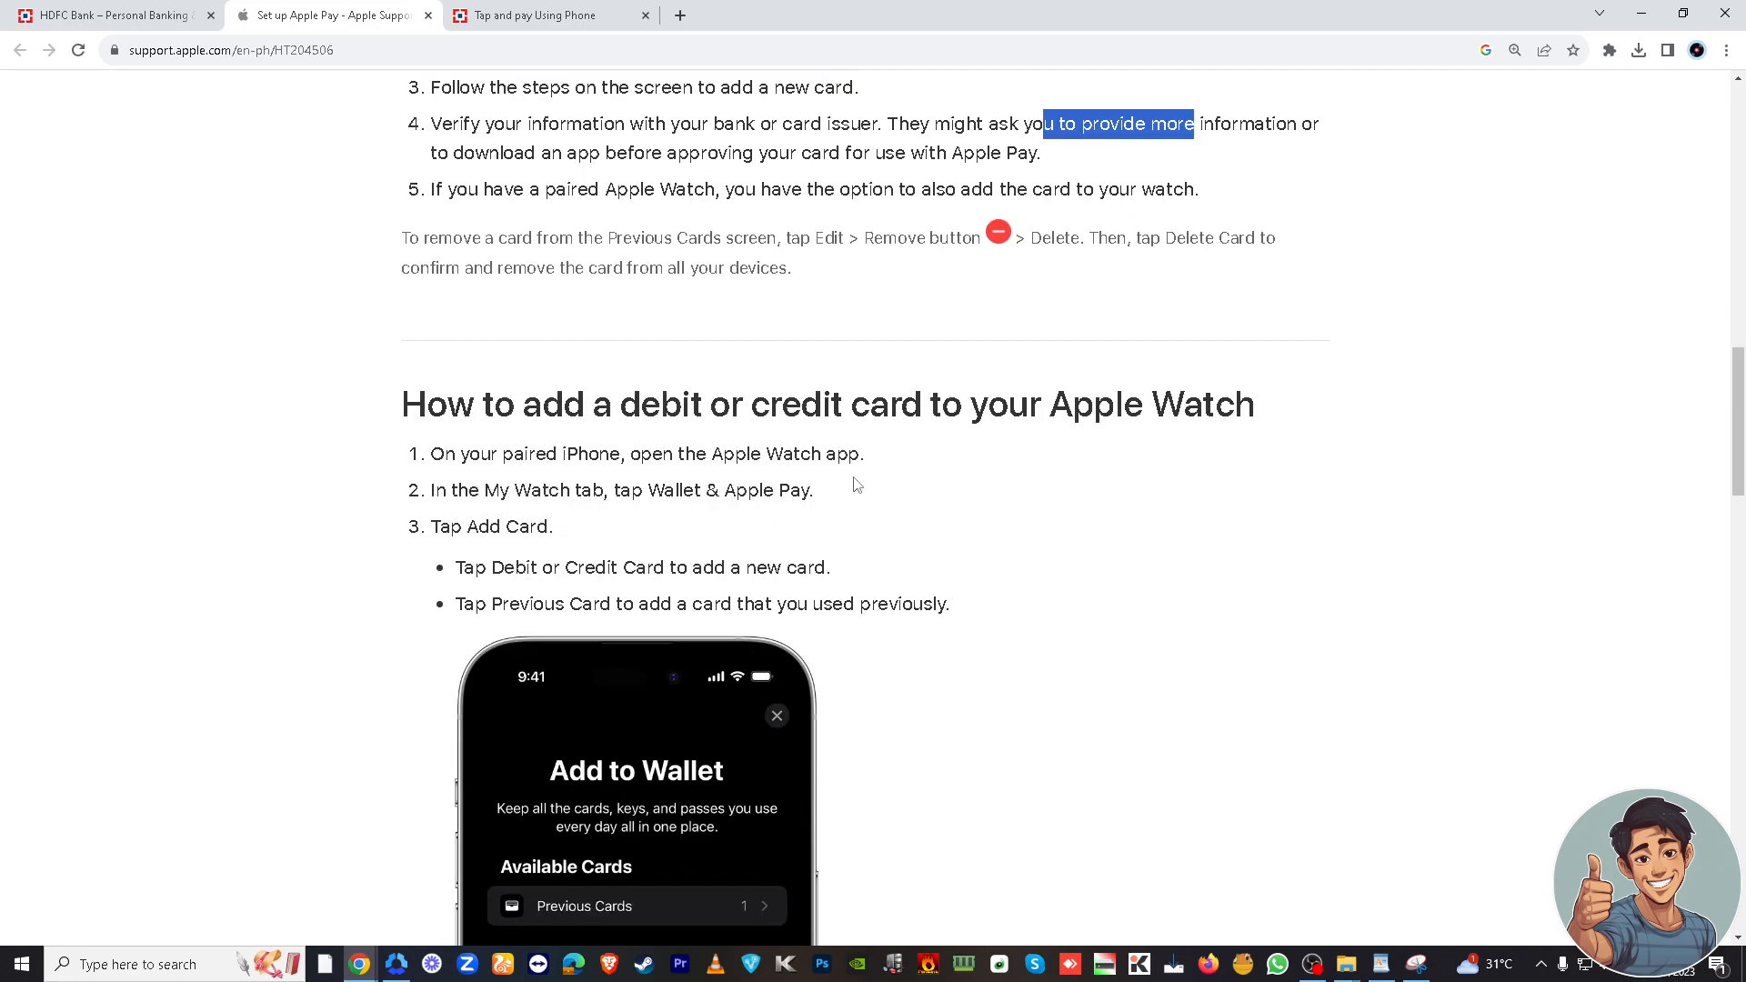
pyautogui.moveTo(875, 485)
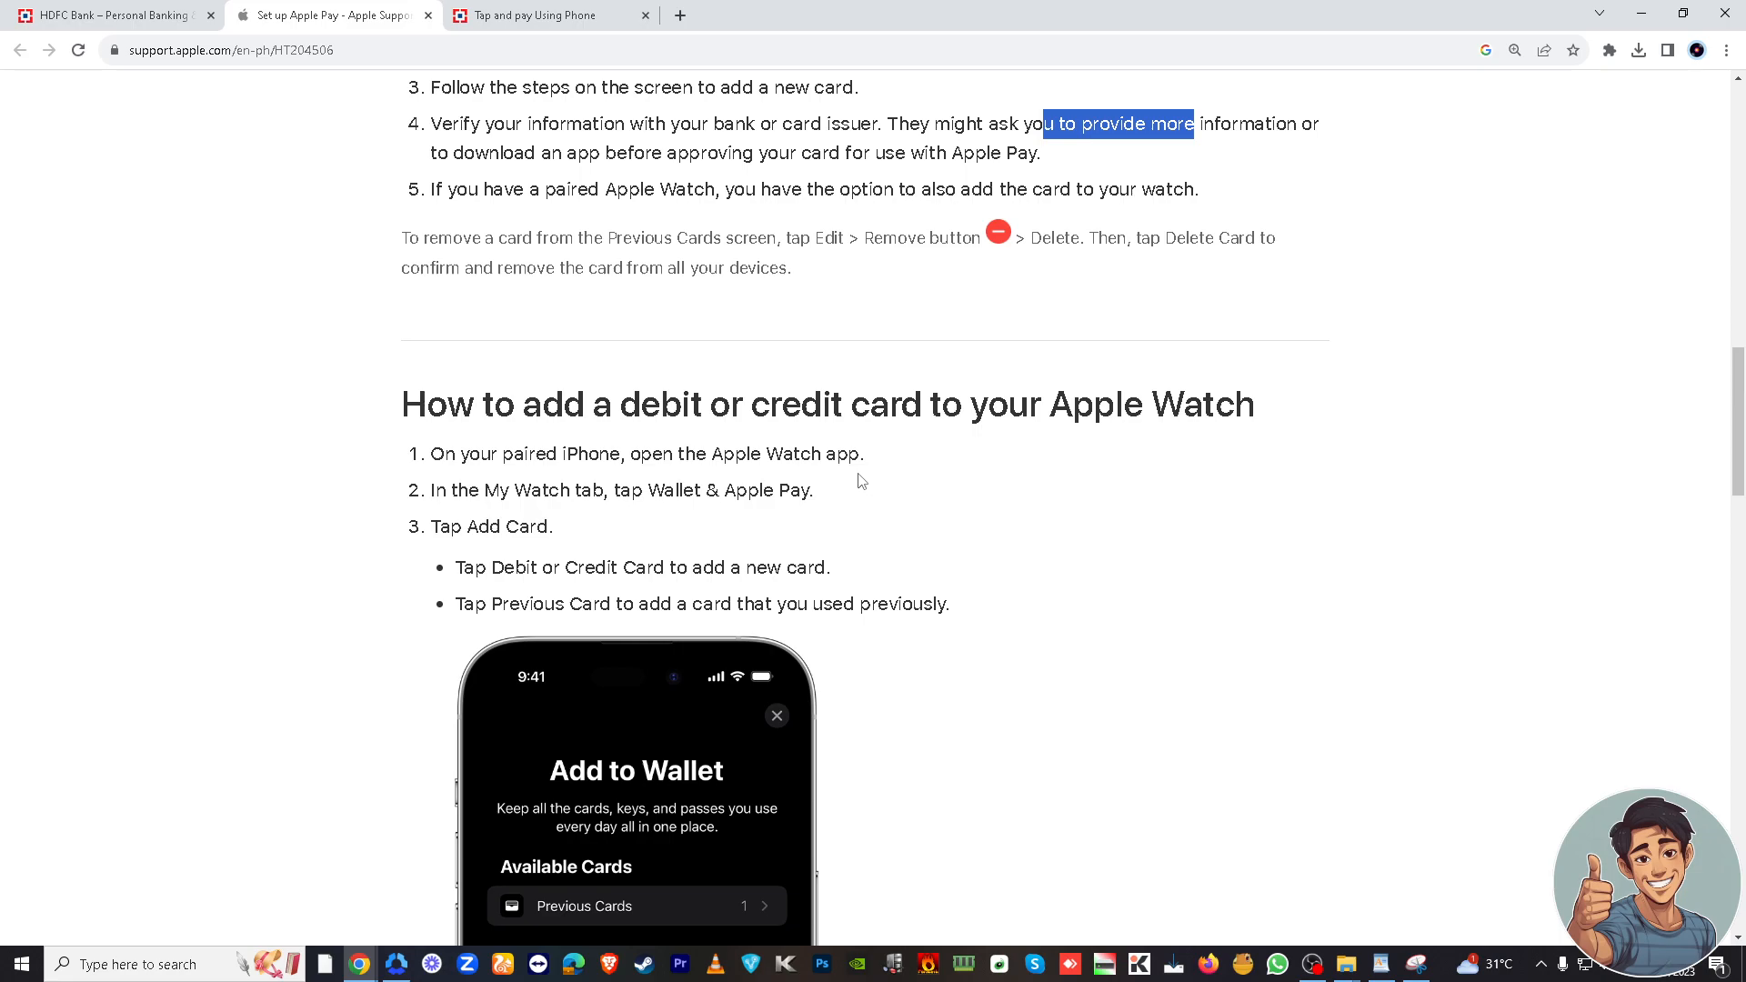
pyautogui.scroll(-3)
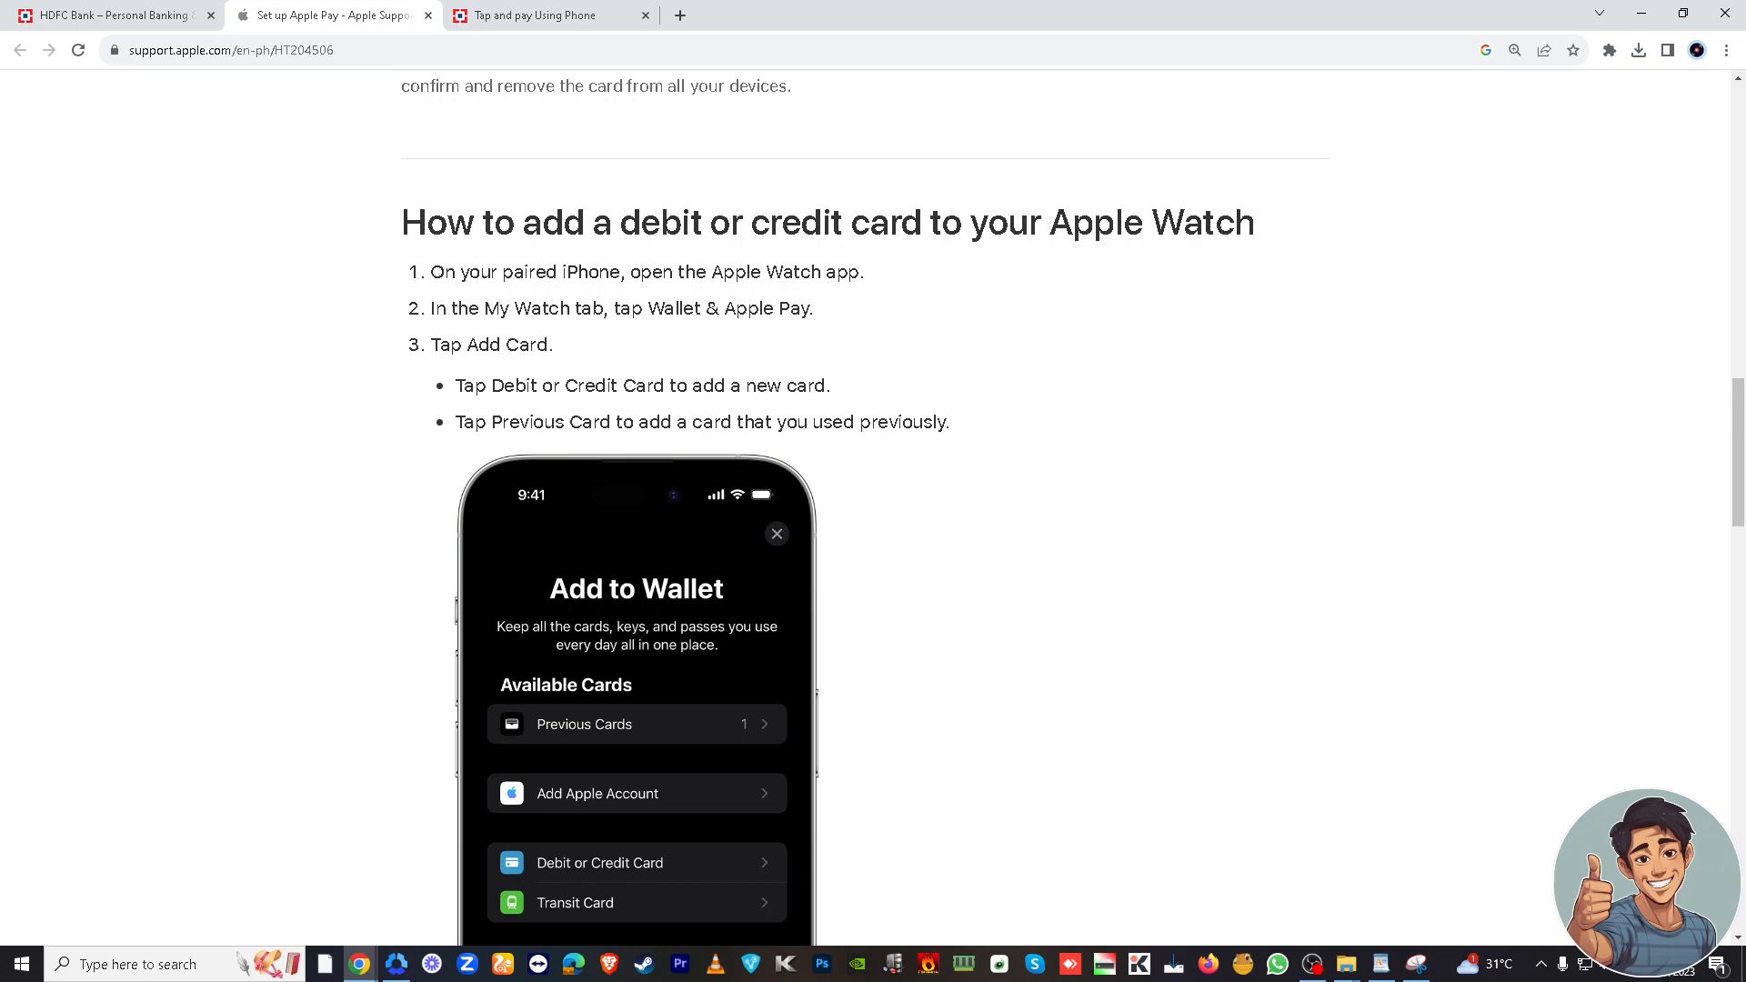
pyautogui.moveTo(1184, 536)
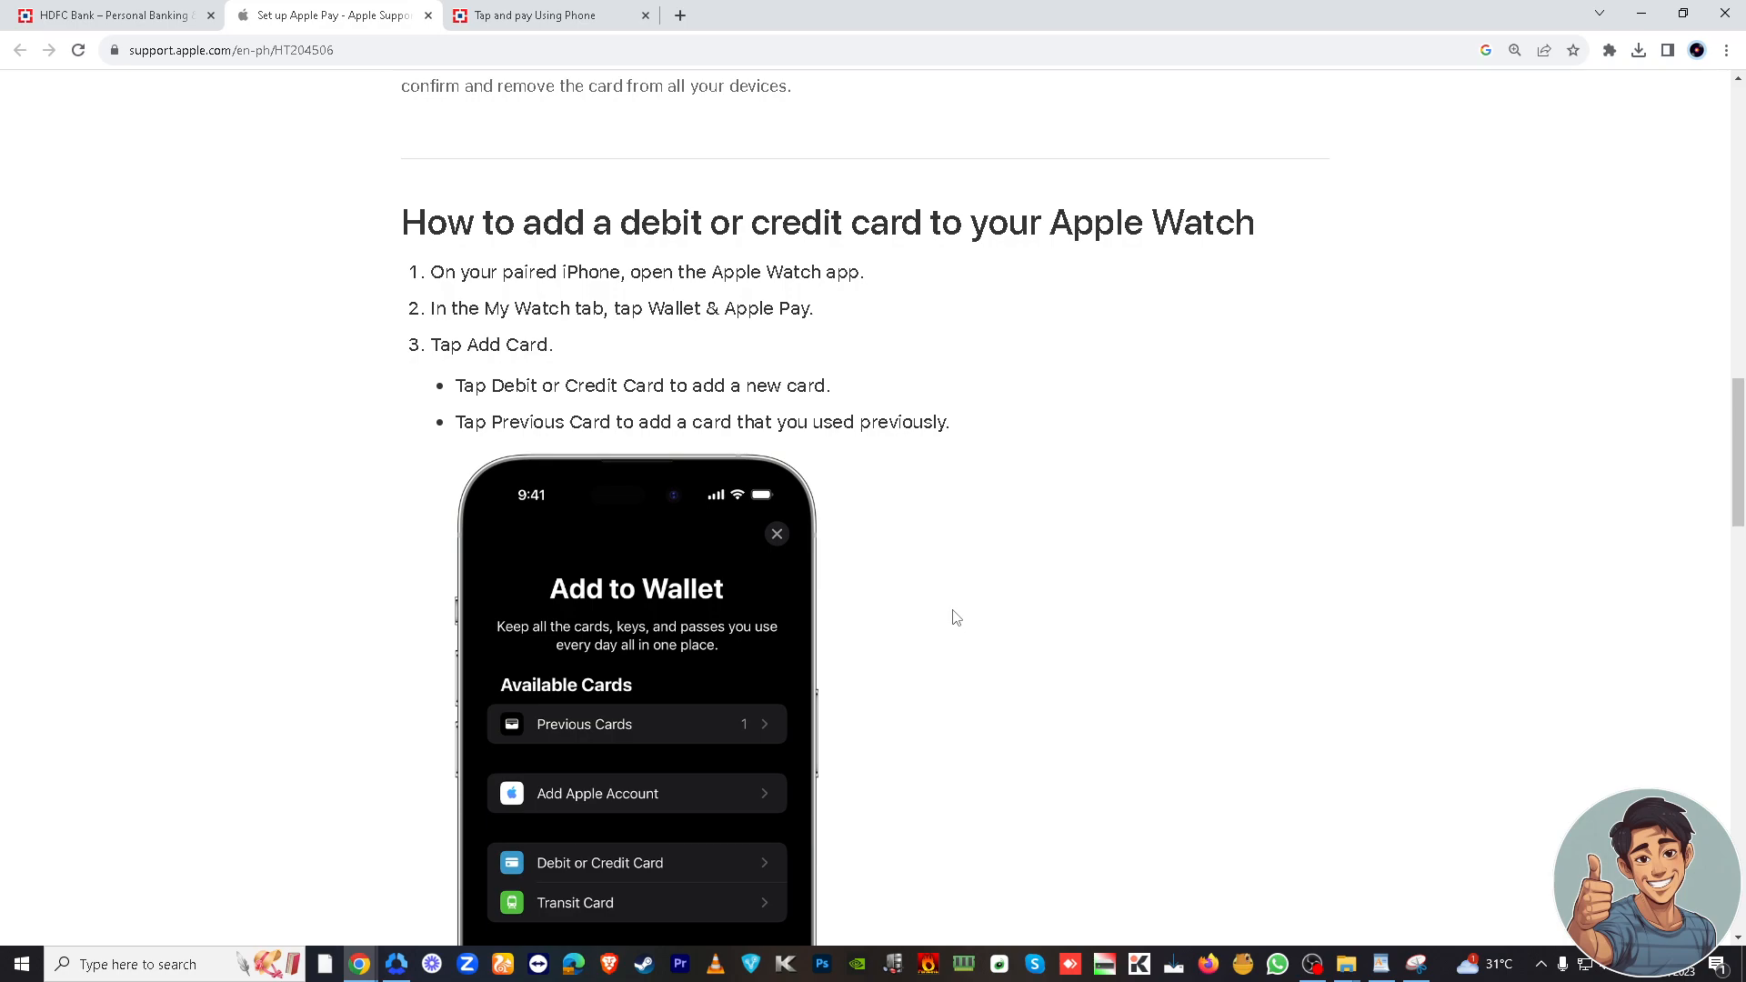
pyautogui.moveTo(1038, 508)
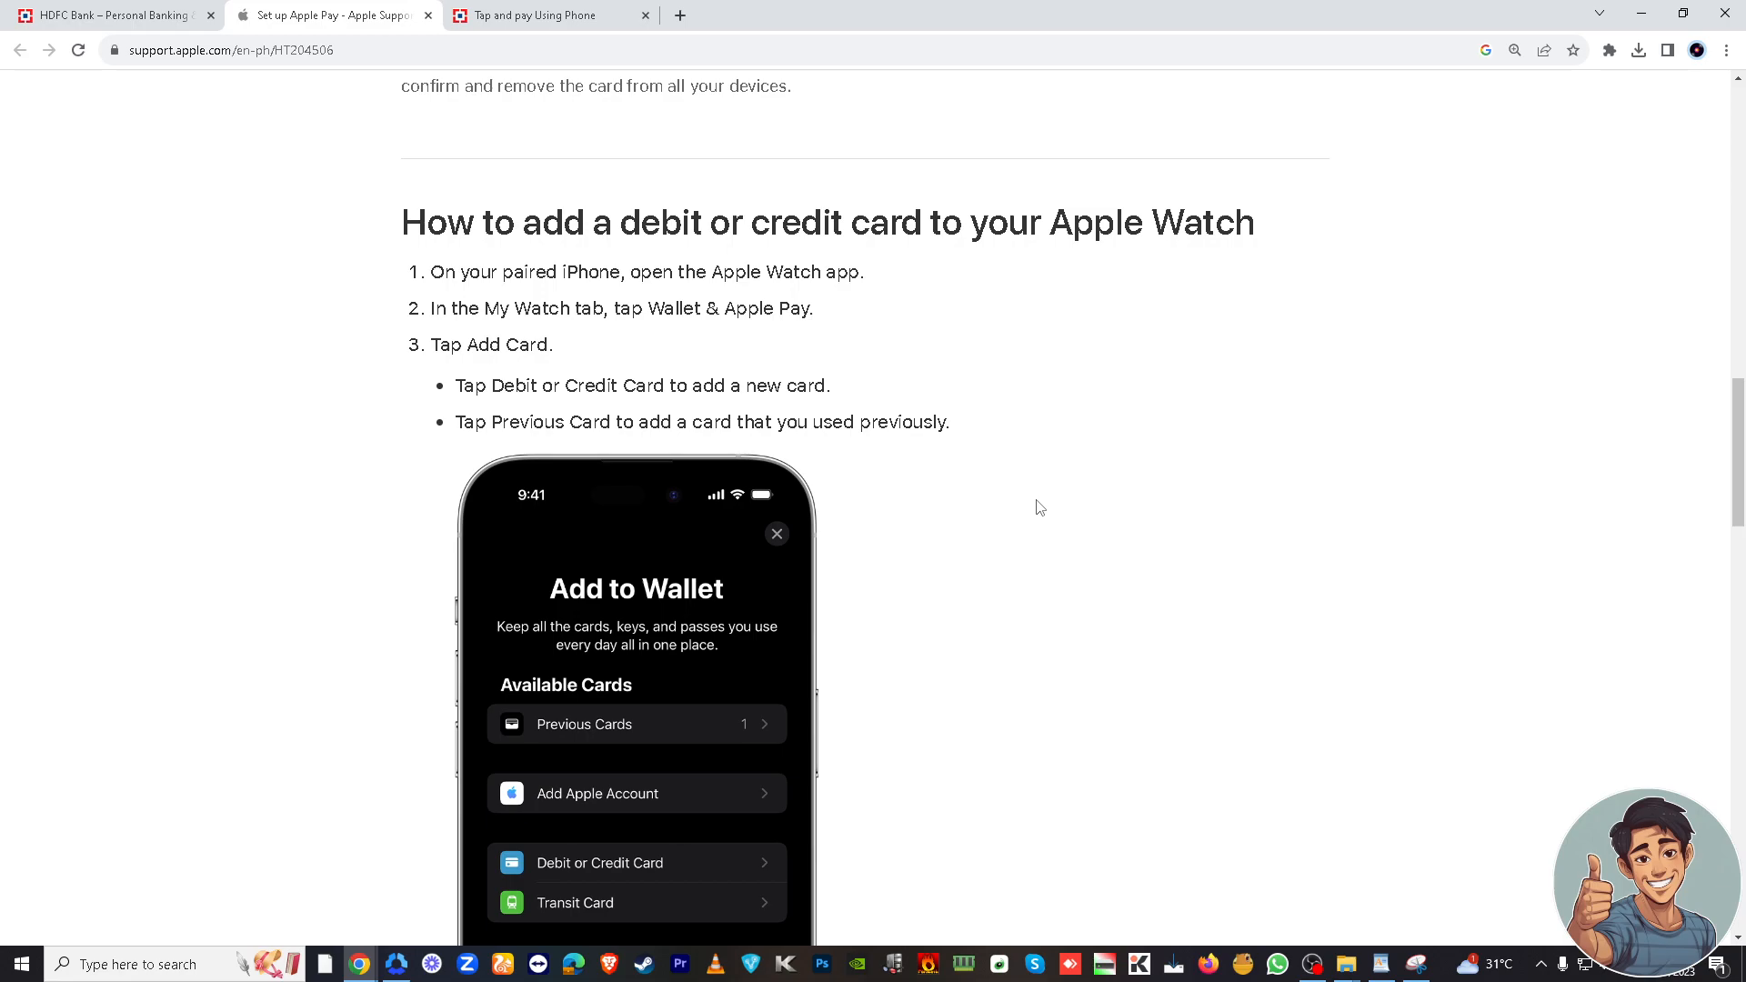
pyautogui.scroll(-3)
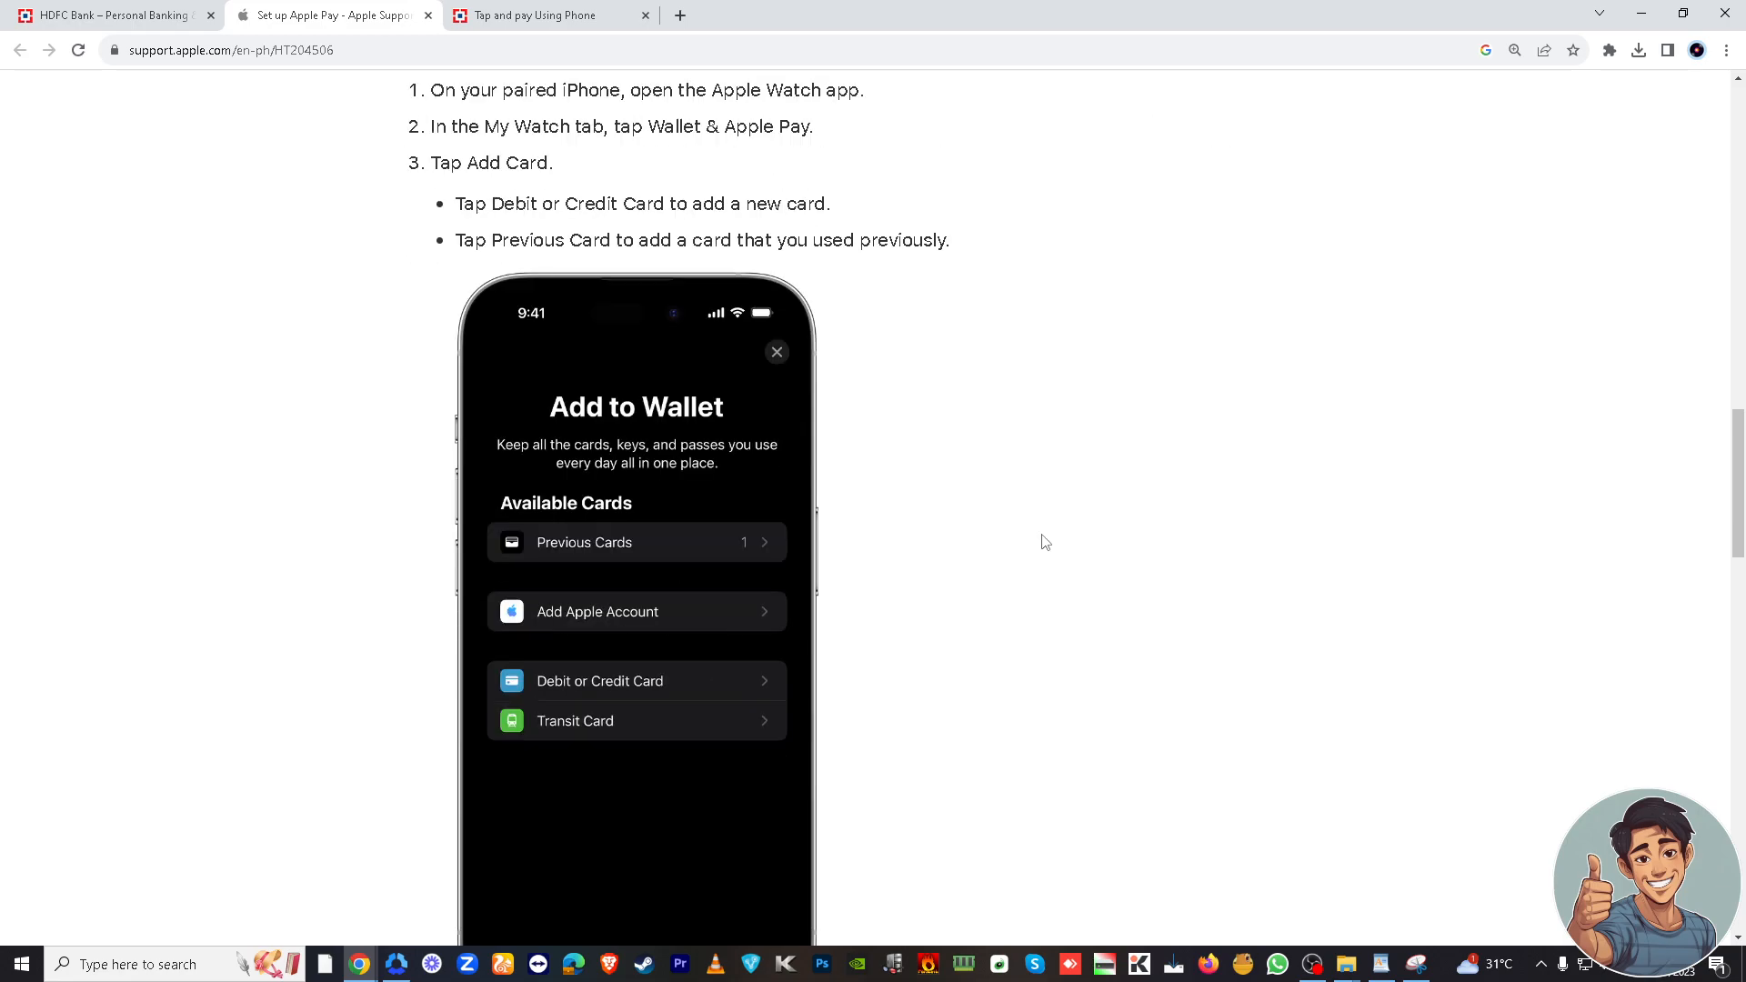